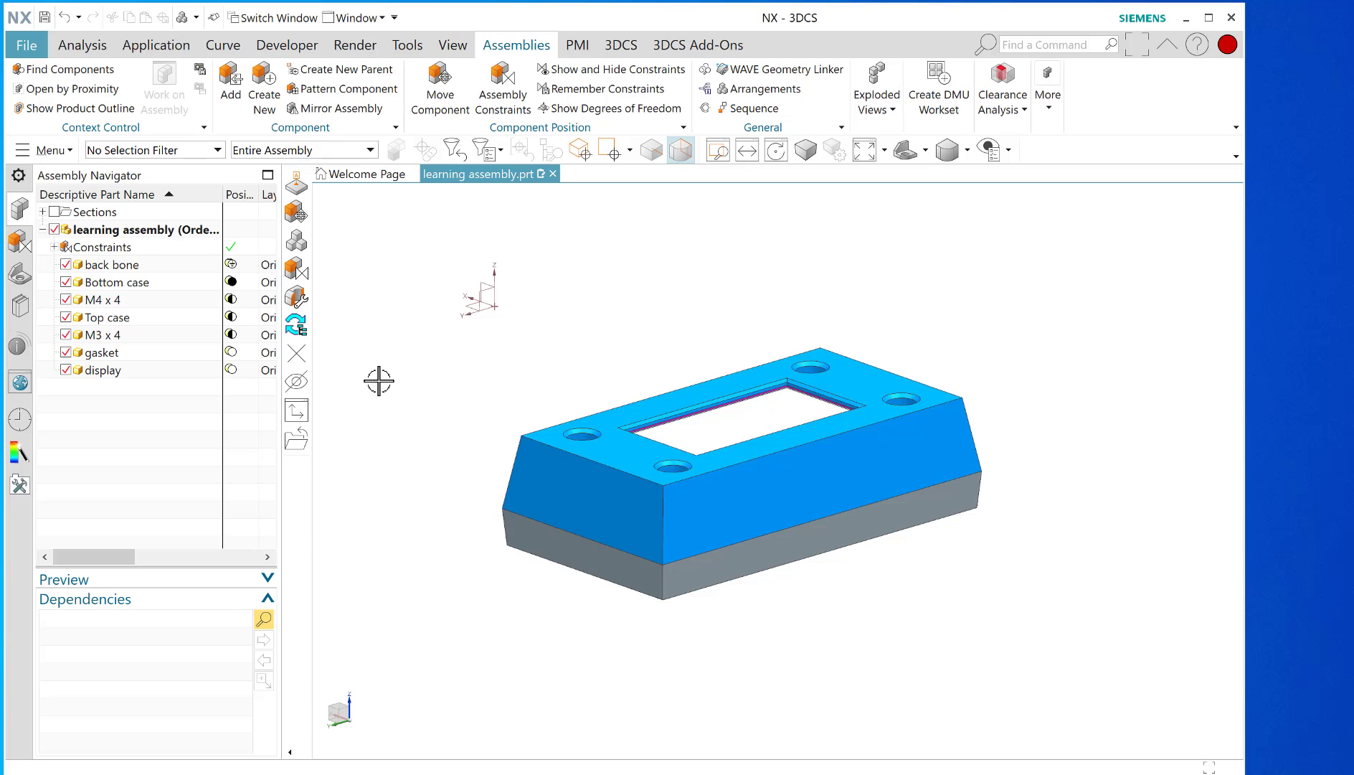
pyautogui.moveTo(406, 615)
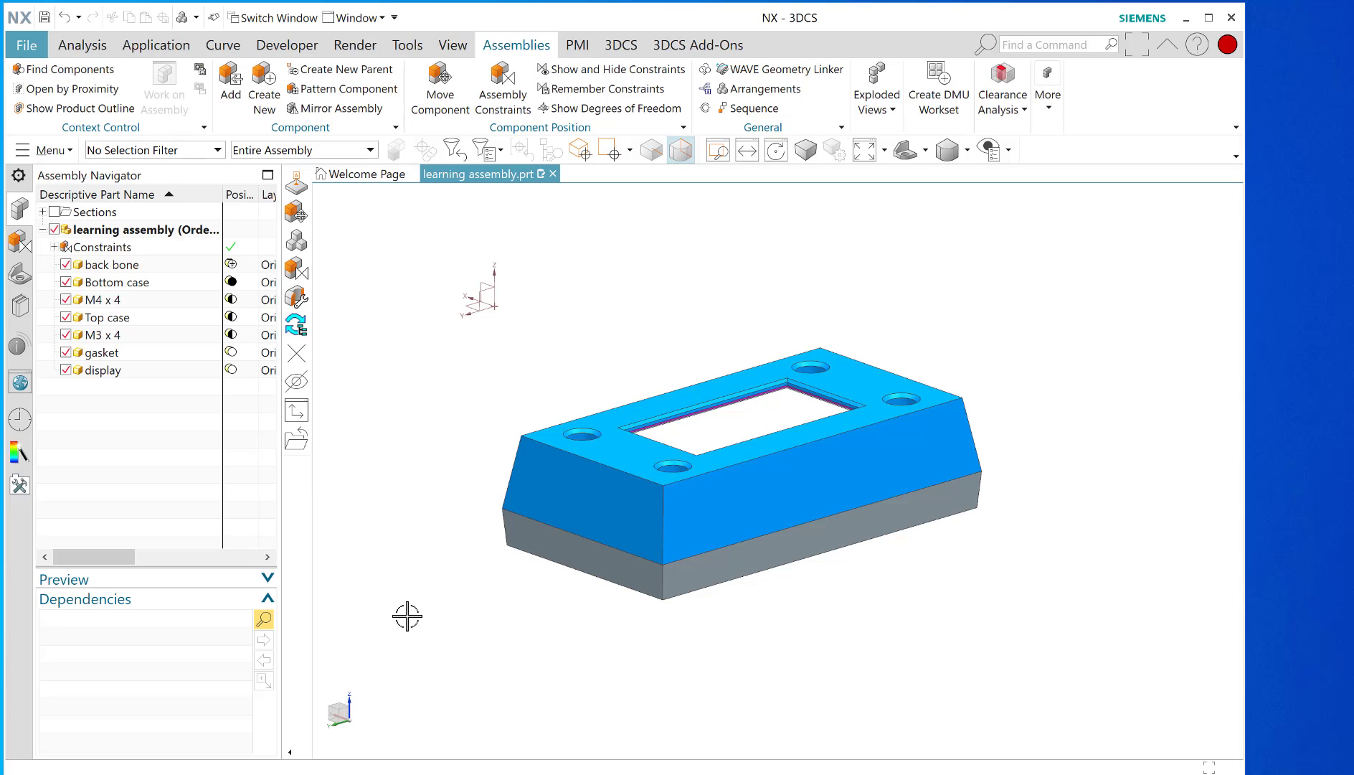
# Create a second assembly arrangement named 'open' in the Arrangements list.
pyautogui.moveTo(408, 616); pyautogui.dragTo(827, 615)
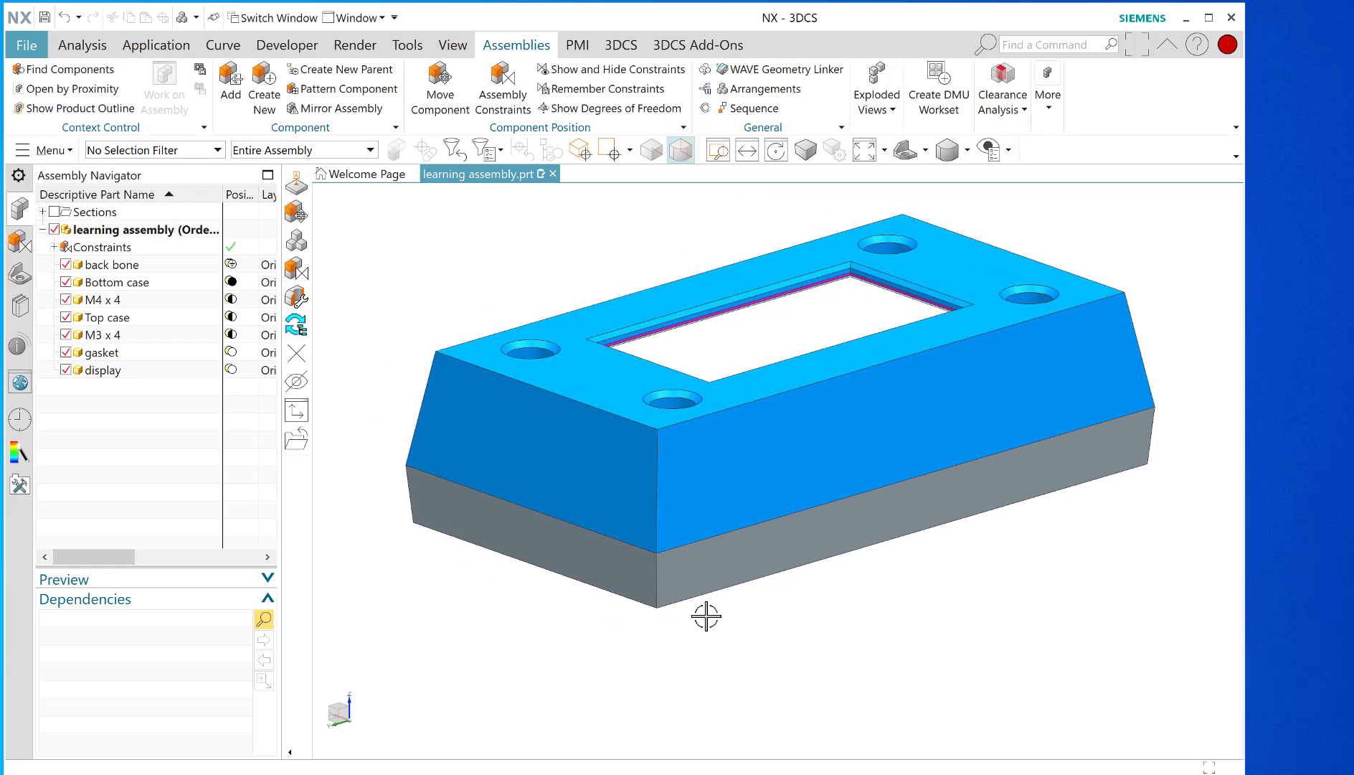
pyautogui.moveTo(435, 282)
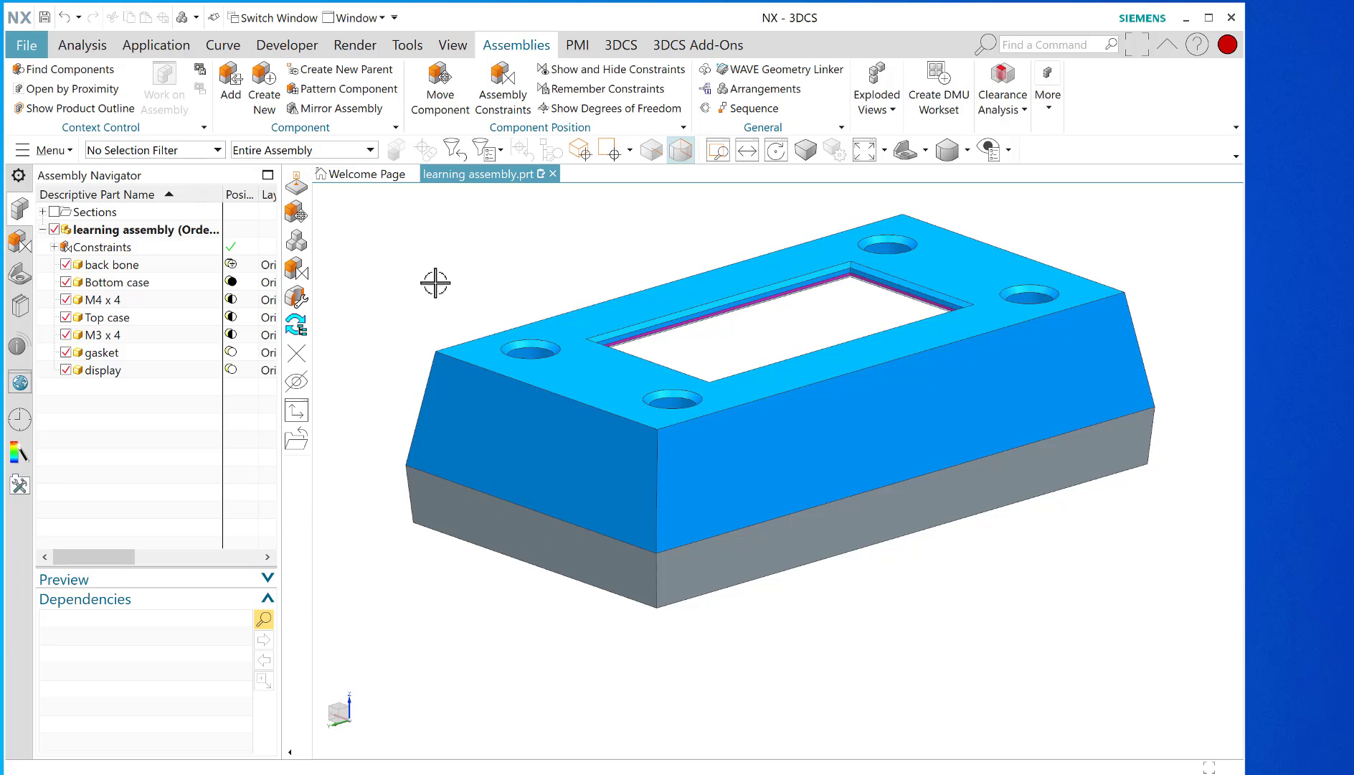
pyautogui.moveTo(436, 248)
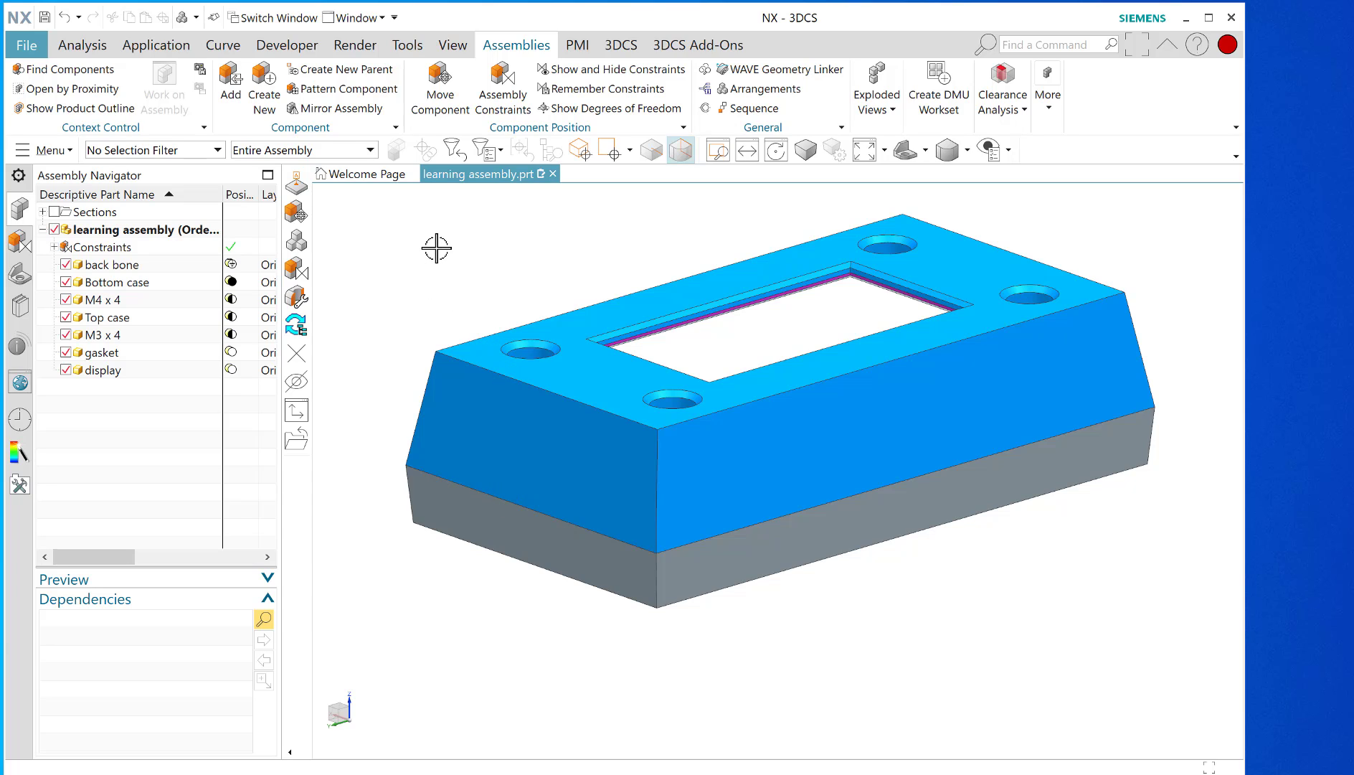
pyautogui.moveTo(440, 252)
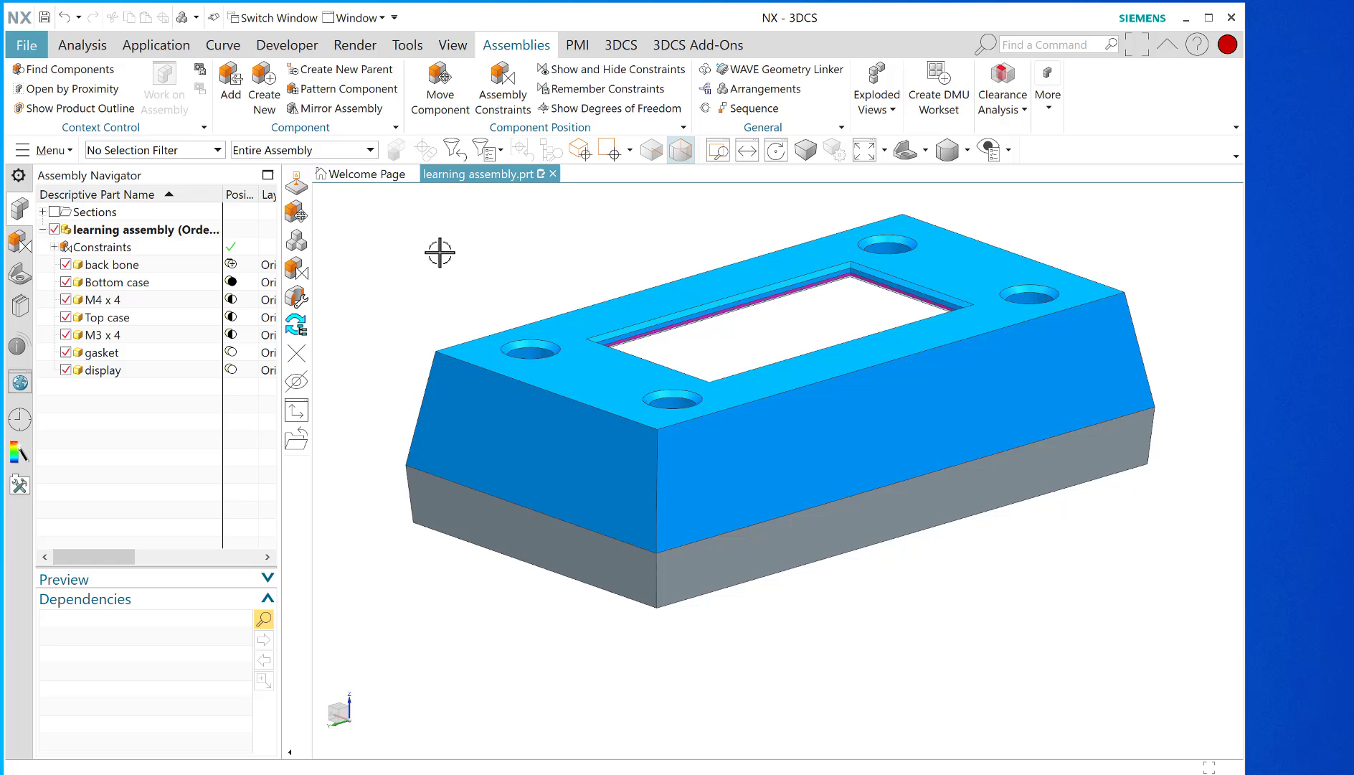
pyautogui.moveTo(452, 248)
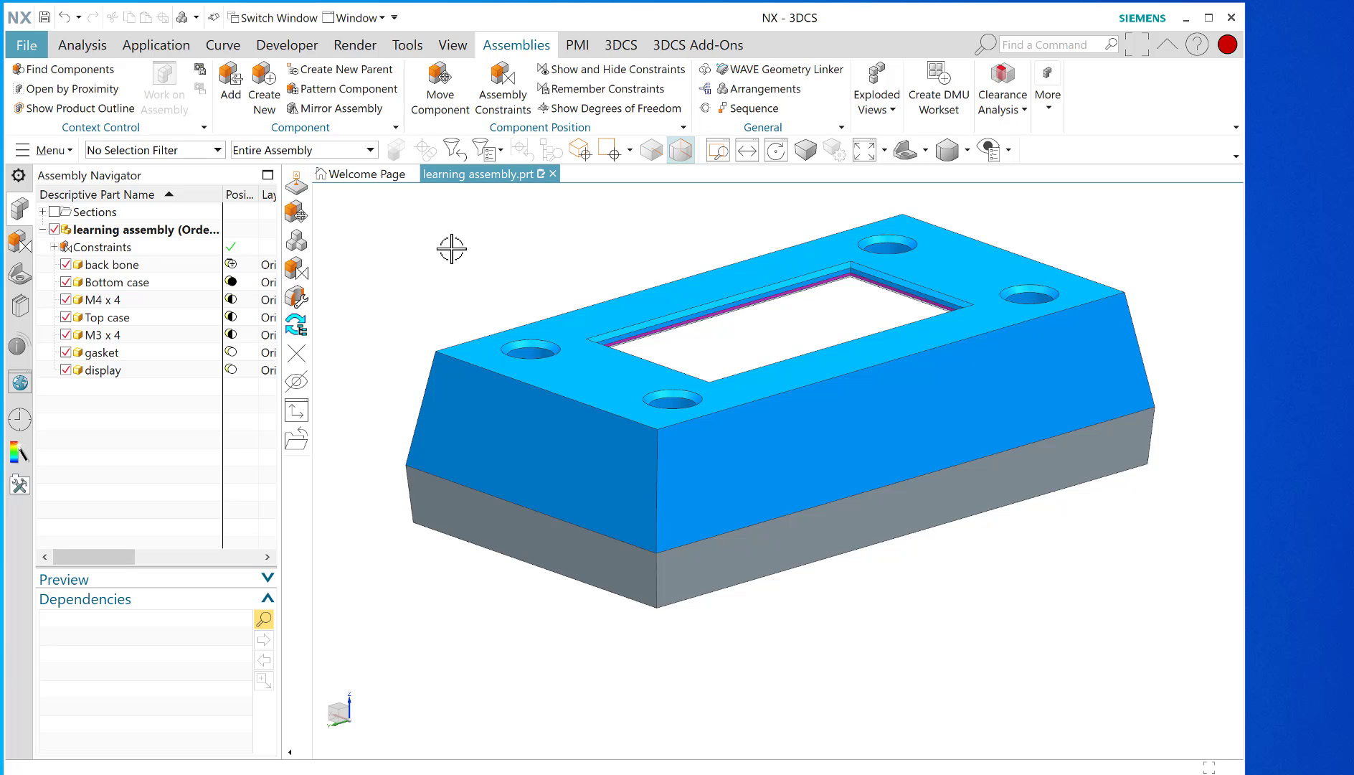
pyautogui.moveTo(412, 266)
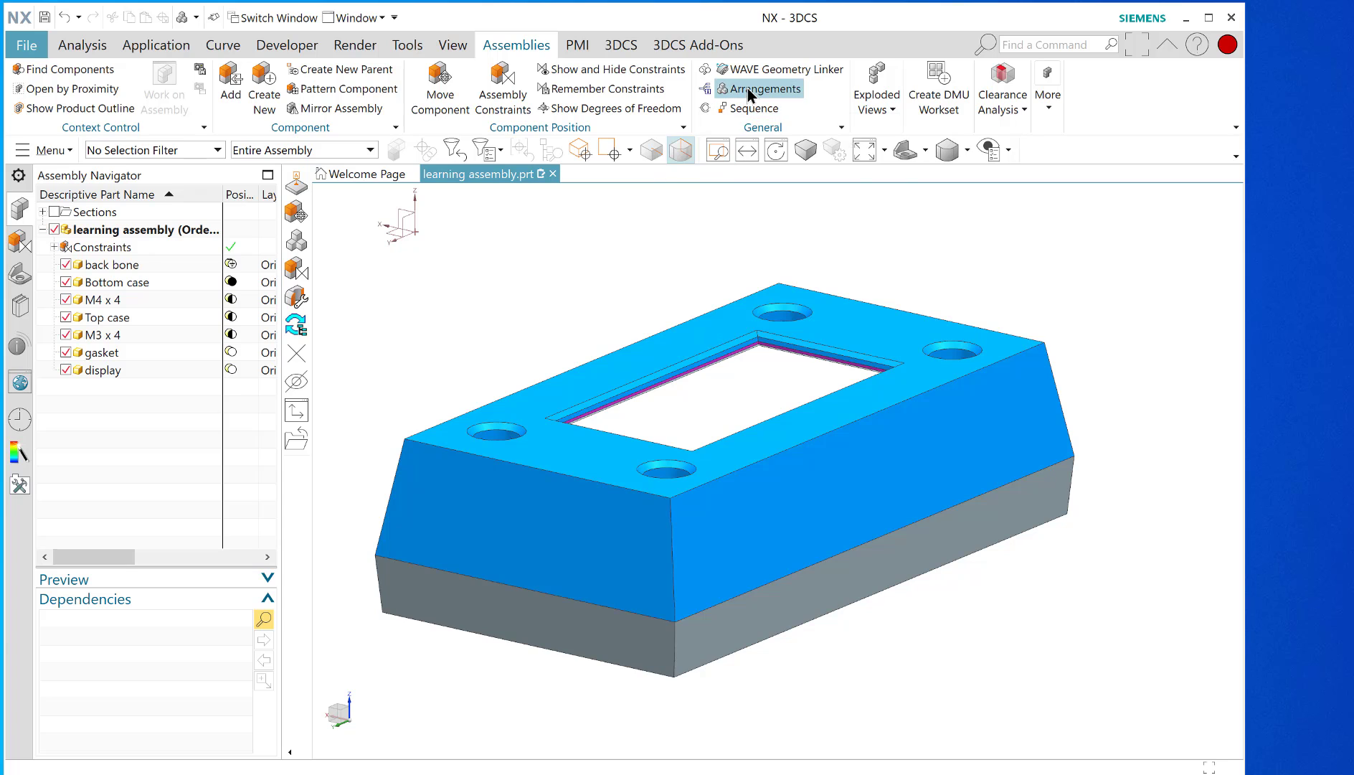
pyautogui.click(759, 87)
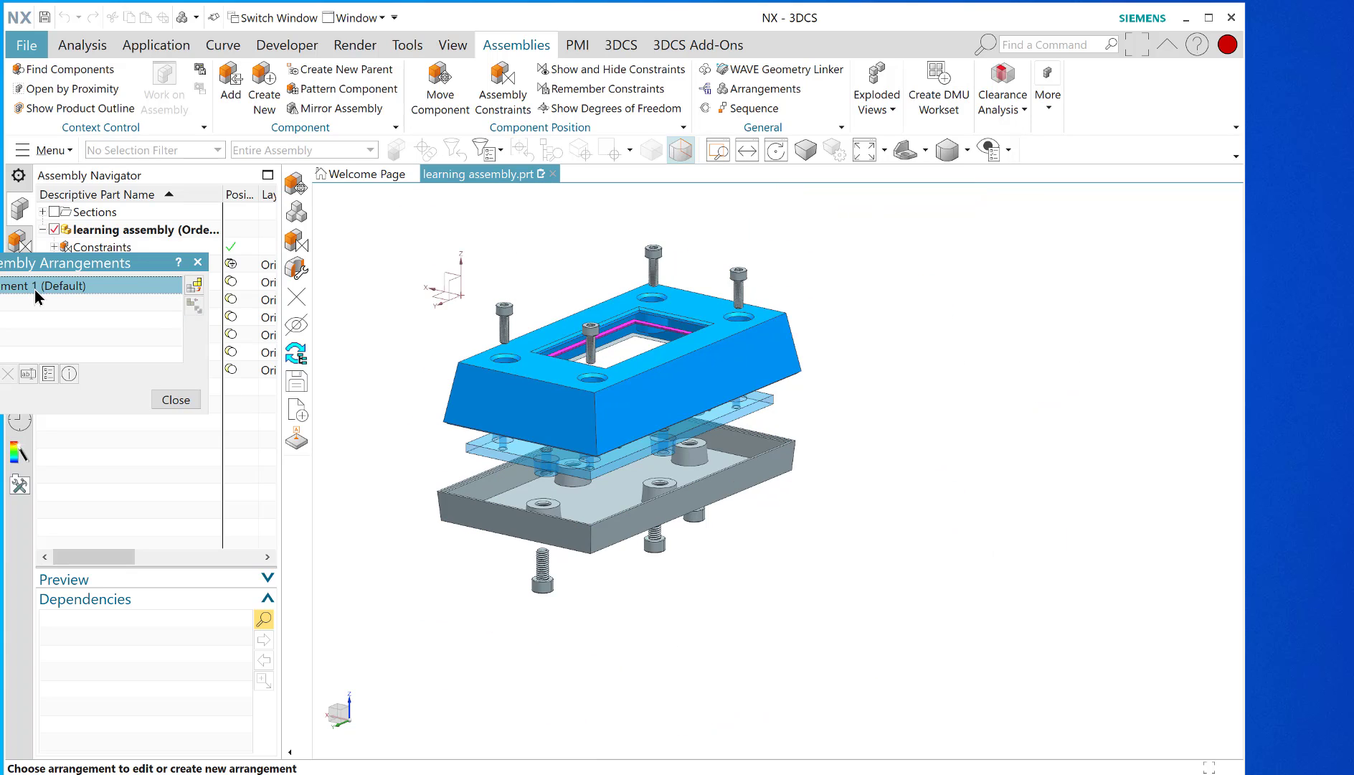
pyautogui.doubleClick(52, 285)
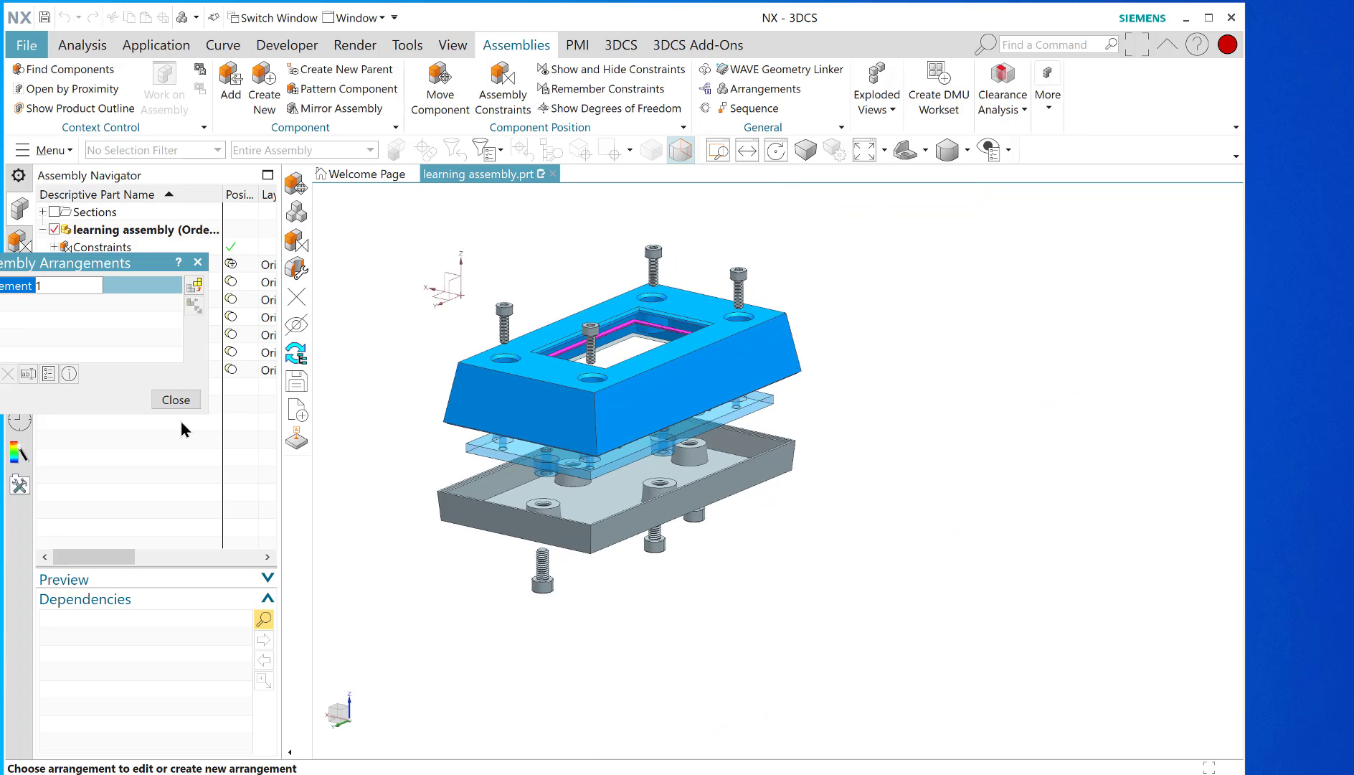
pyautogui.click(175, 398)
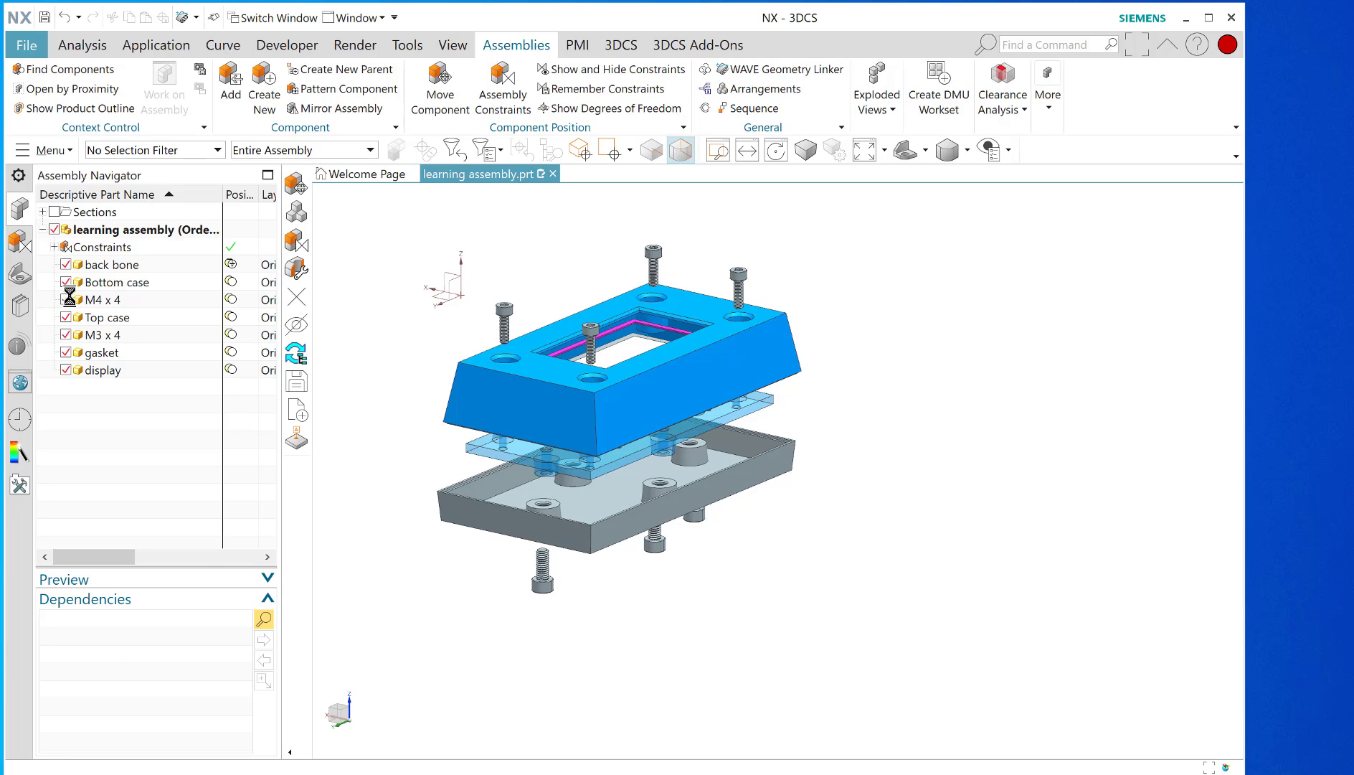
# Make the 'open' arrangement active so the case, gasket and screws show separated.
pyautogui.click(764, 89)
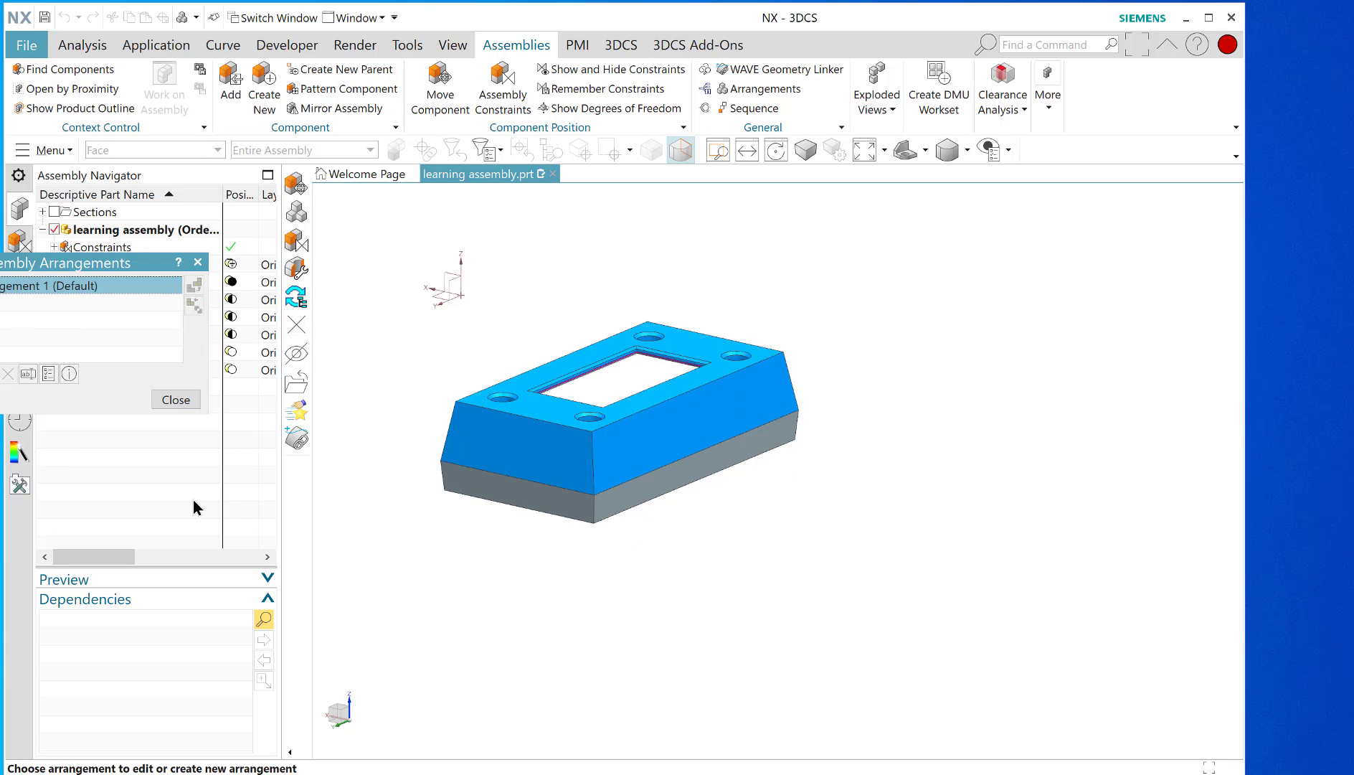
pyautogui.moveTo(6, 299)
pyautogui.write('open')
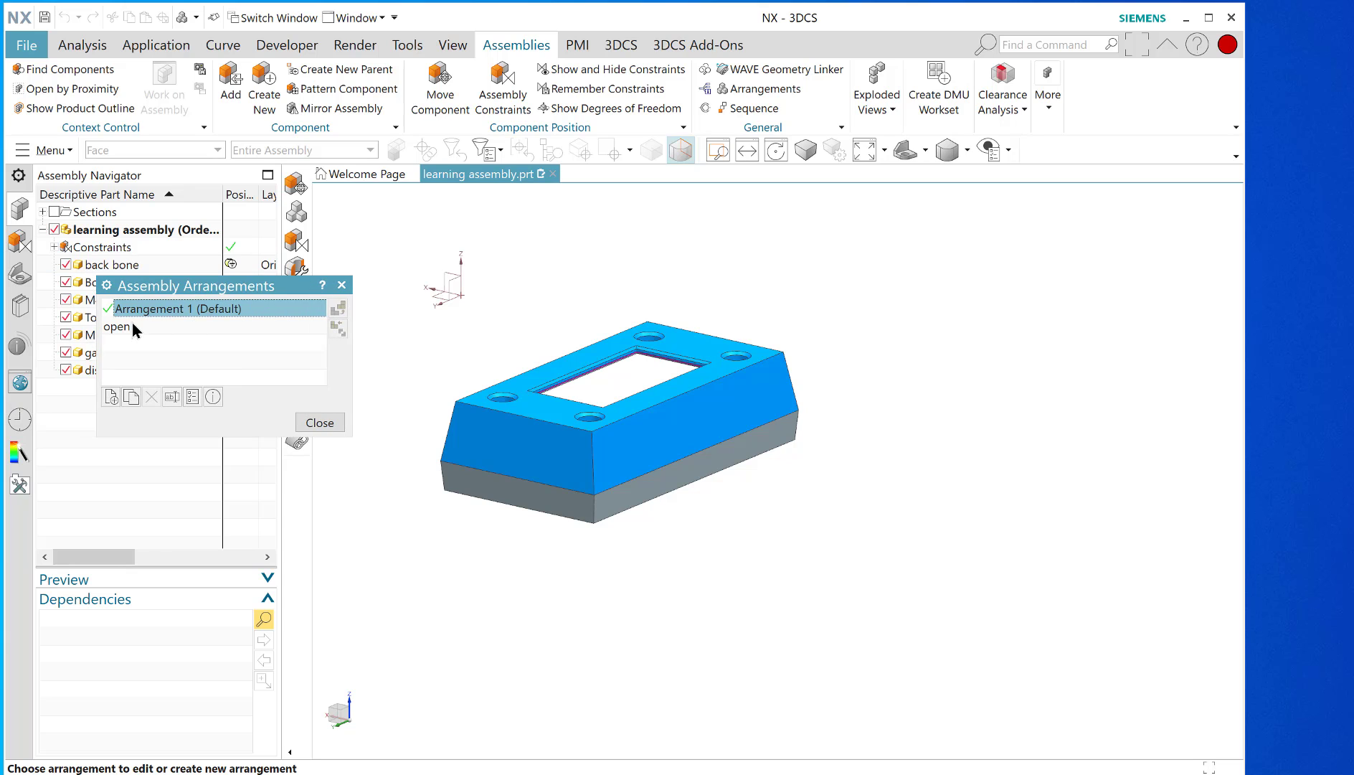
pyautogui.click(127, 327)
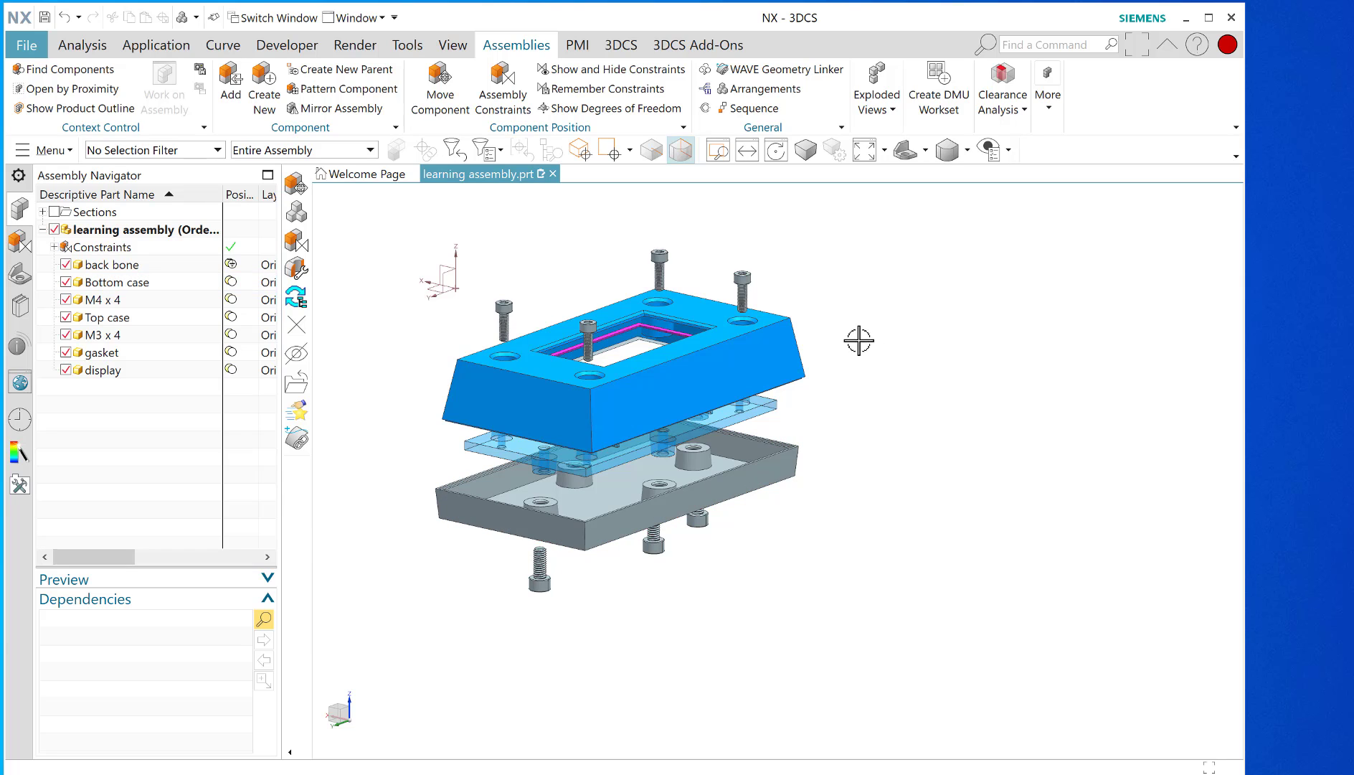
pyautogui.moveTo(860, 340); pyautogui.dragTo(874, 337)
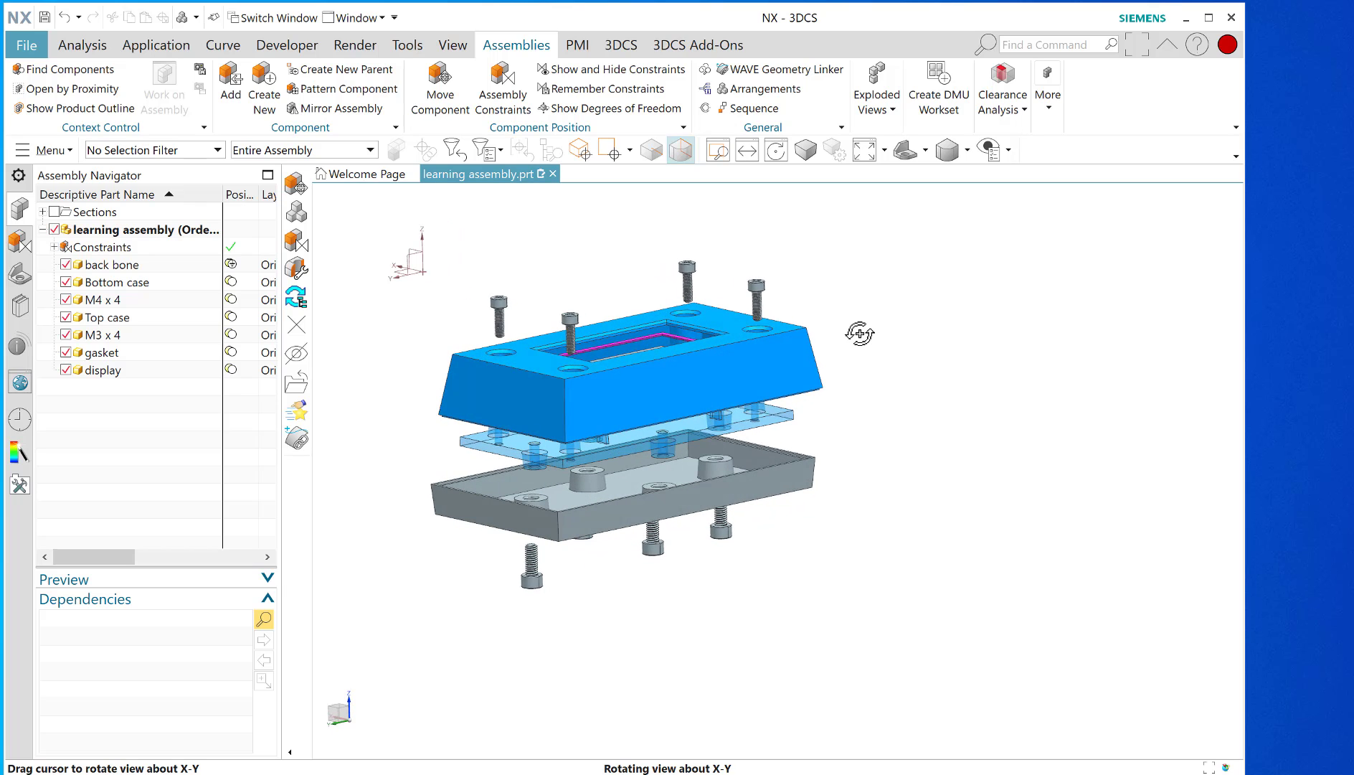
pyautogui.moveTo(859, 333); pyautogui.dragTo(448, 289)
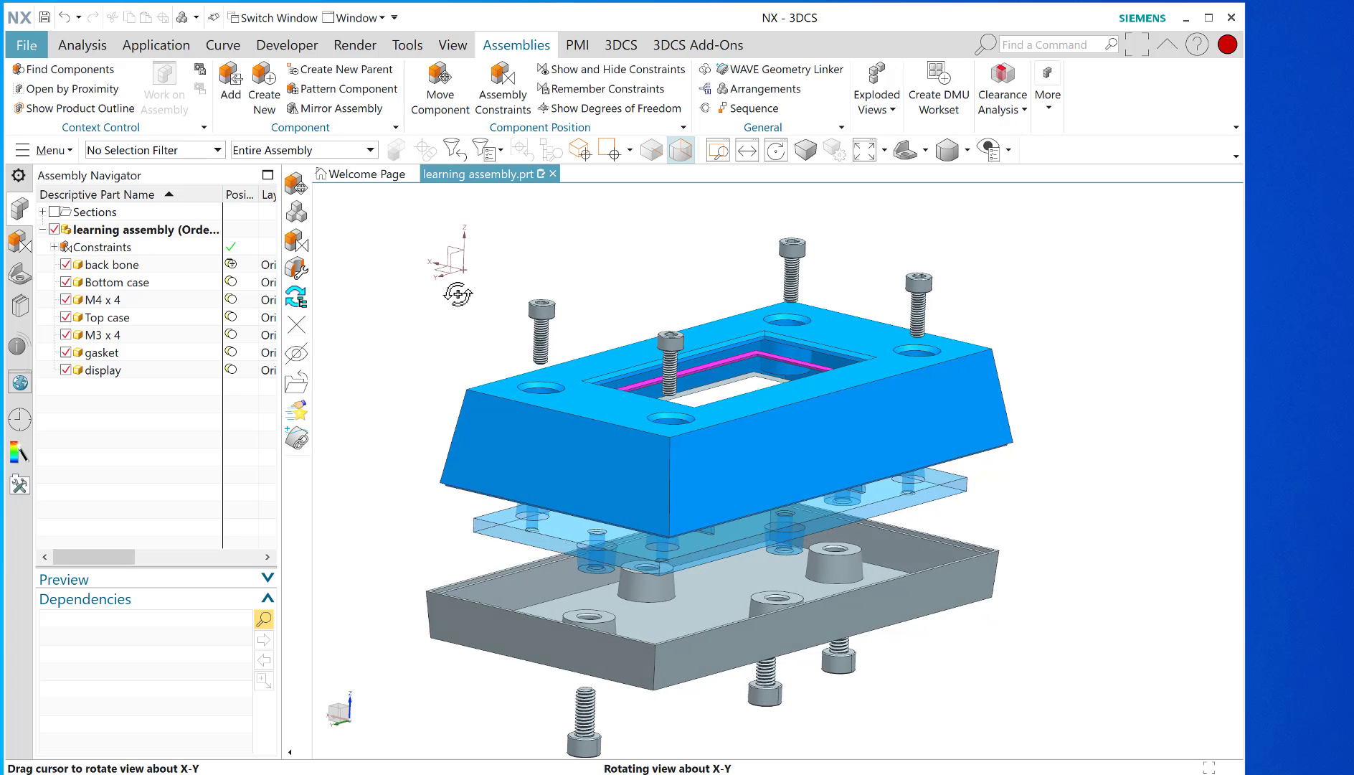
pyautogui.moveTo(457, 294); pyautogui.dragTo(454, 376)
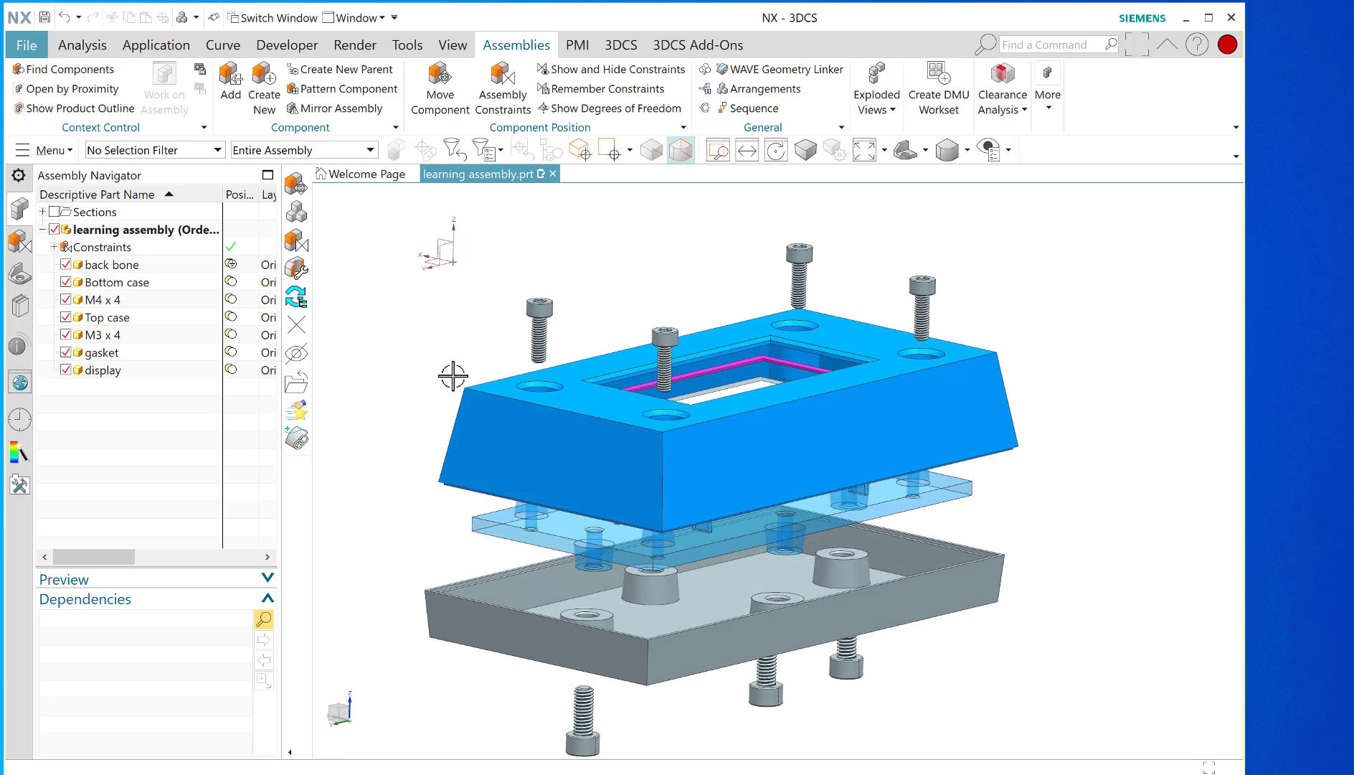
pyautogui.moveTo(358, 307)
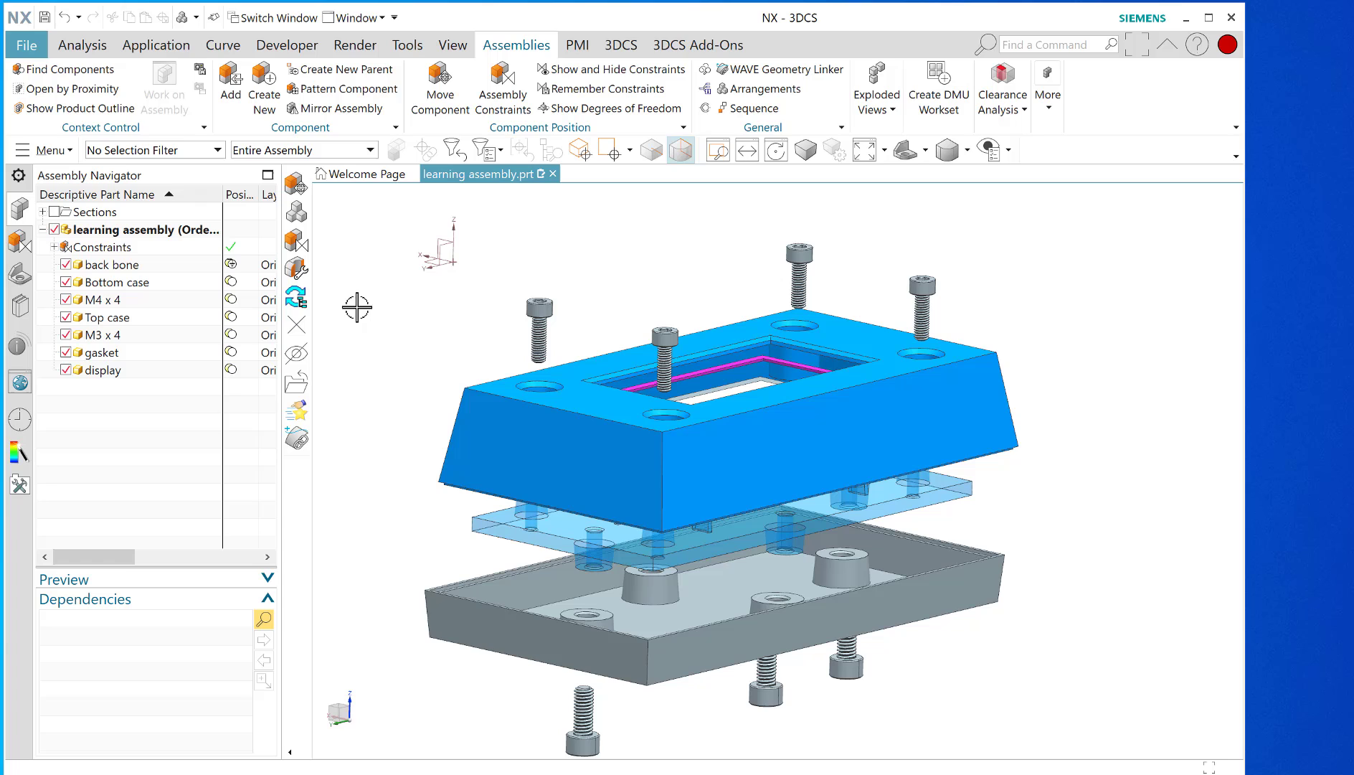
# Select the Top case component in the Assembly Navigator and bring up its component actions.
pyautogui.click(109, 317)
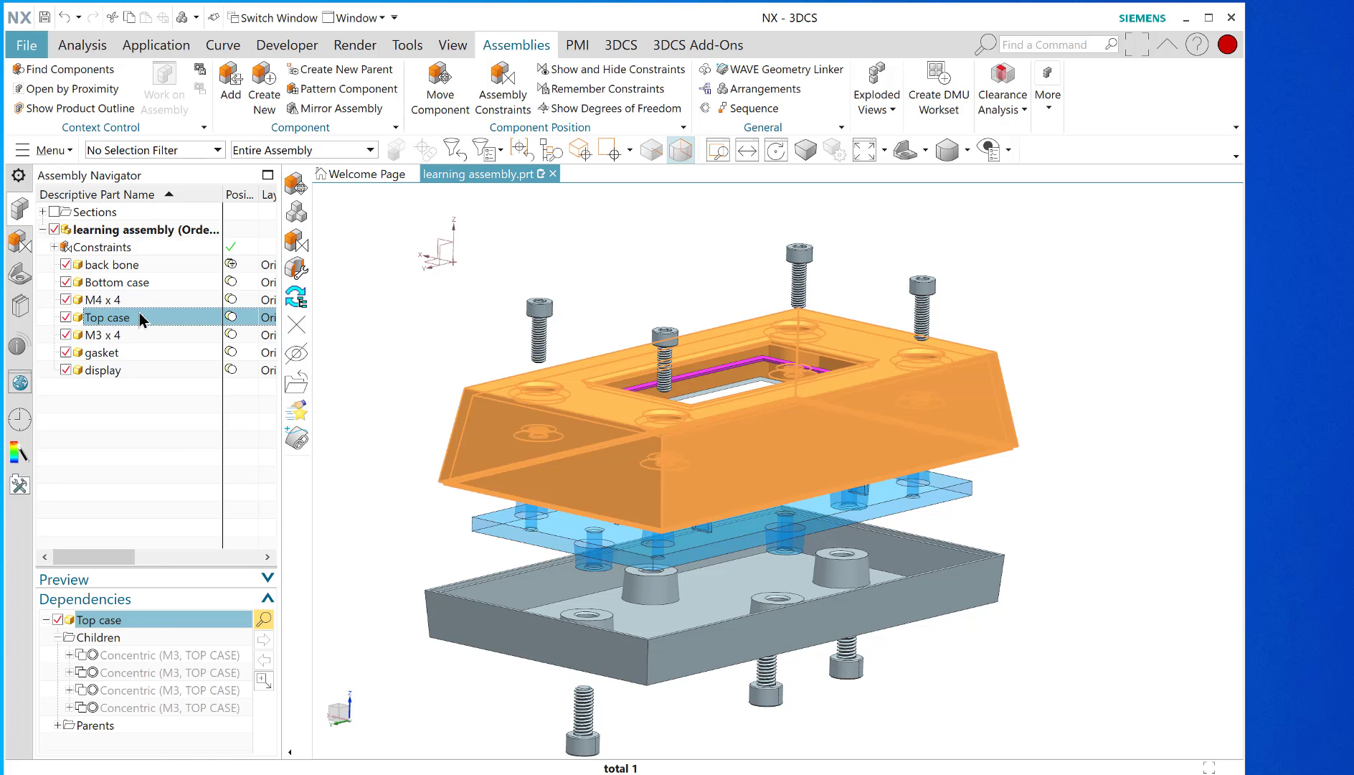
pyautogui.rightClick(108, 317)
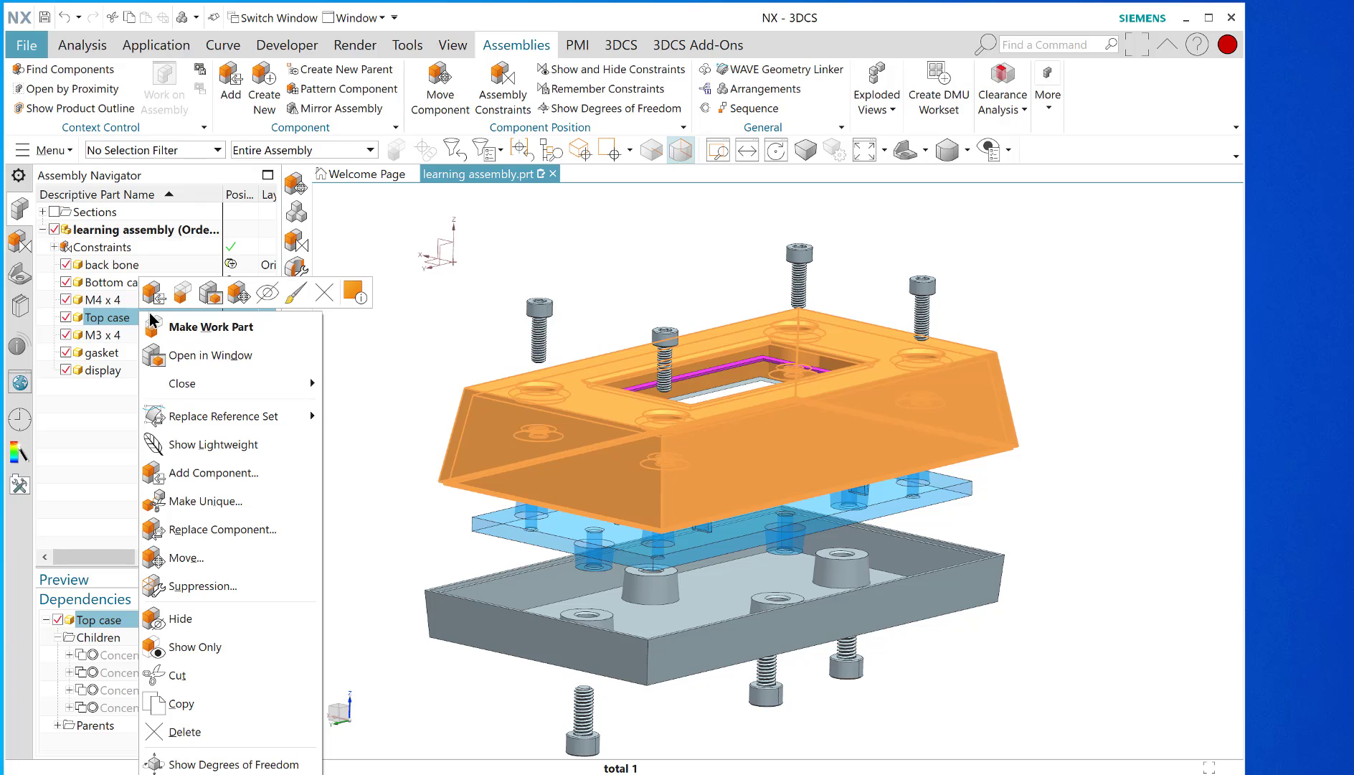
pyautogui.moveTo(193, 586)
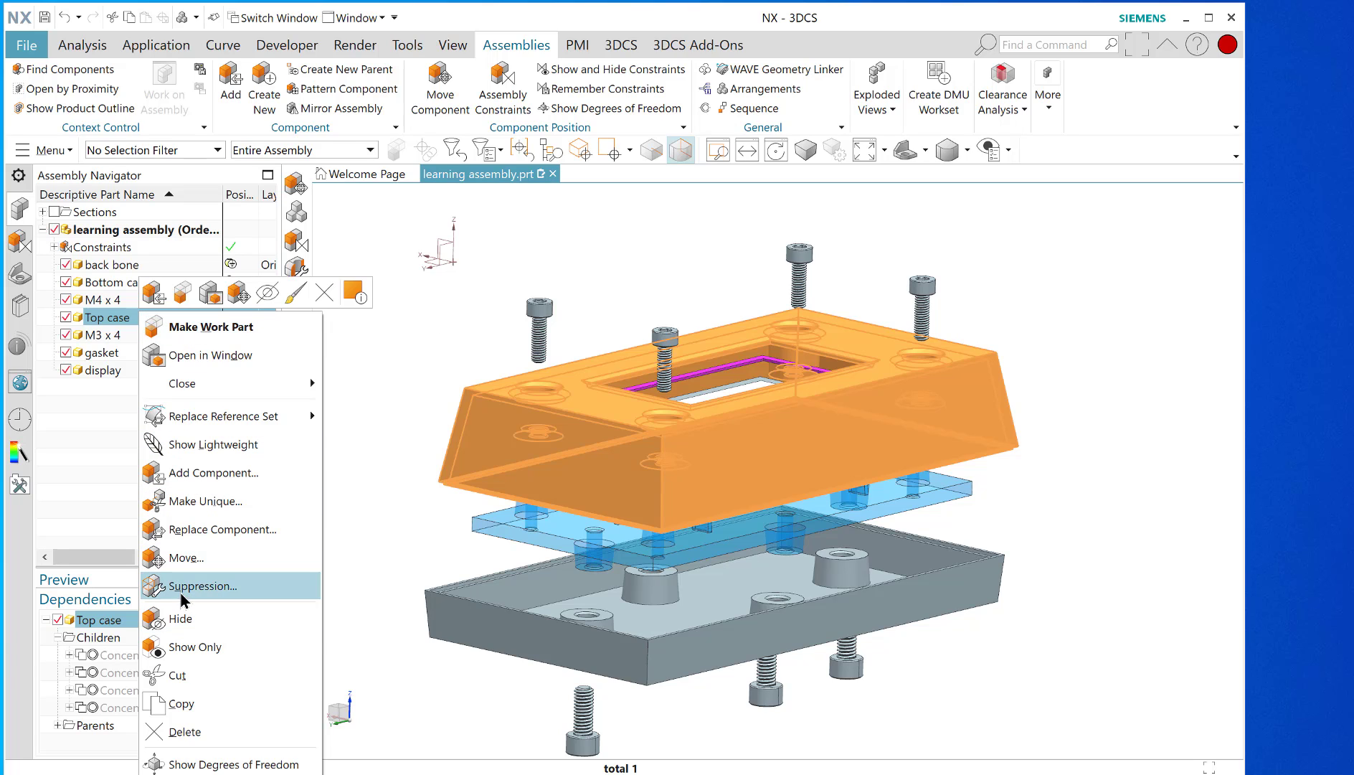
pyautogui.moveTo(194, 585)
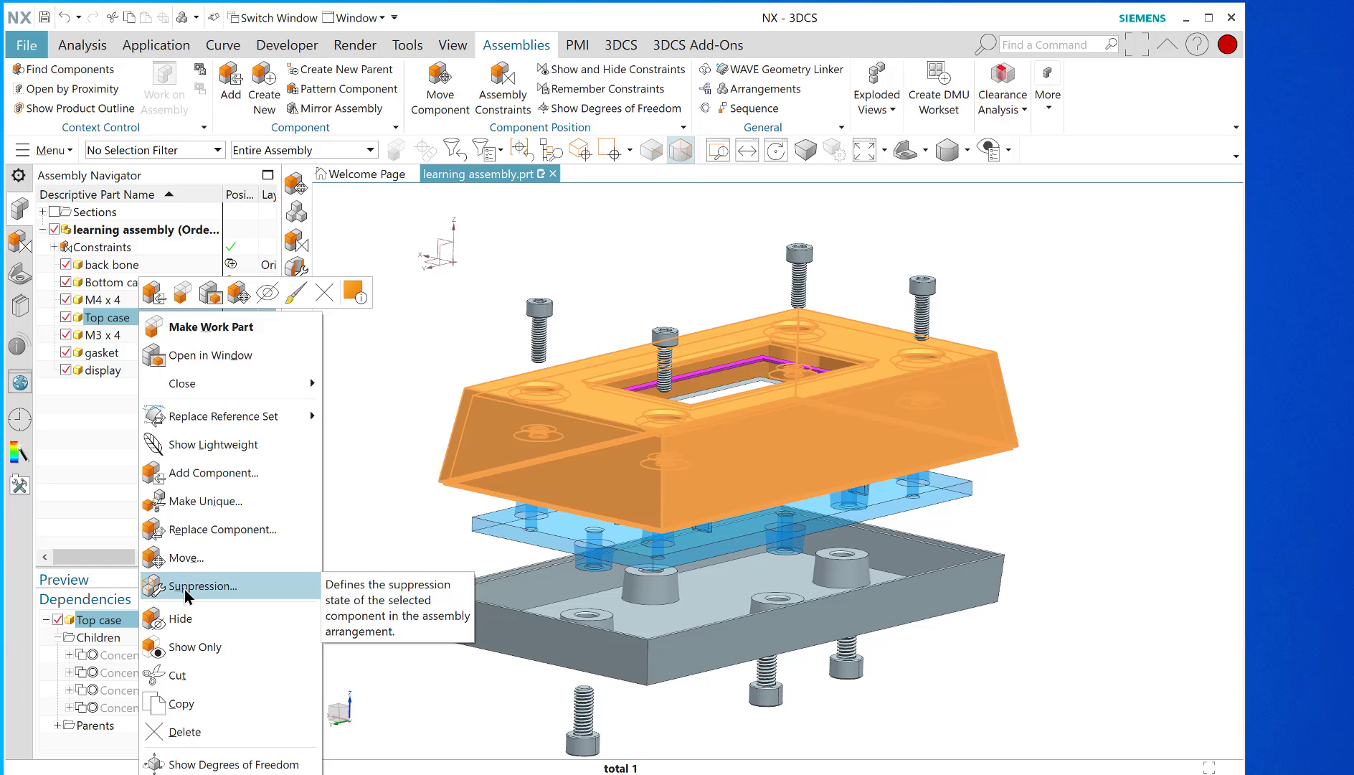
pyautogui.moveTo(204, 621)
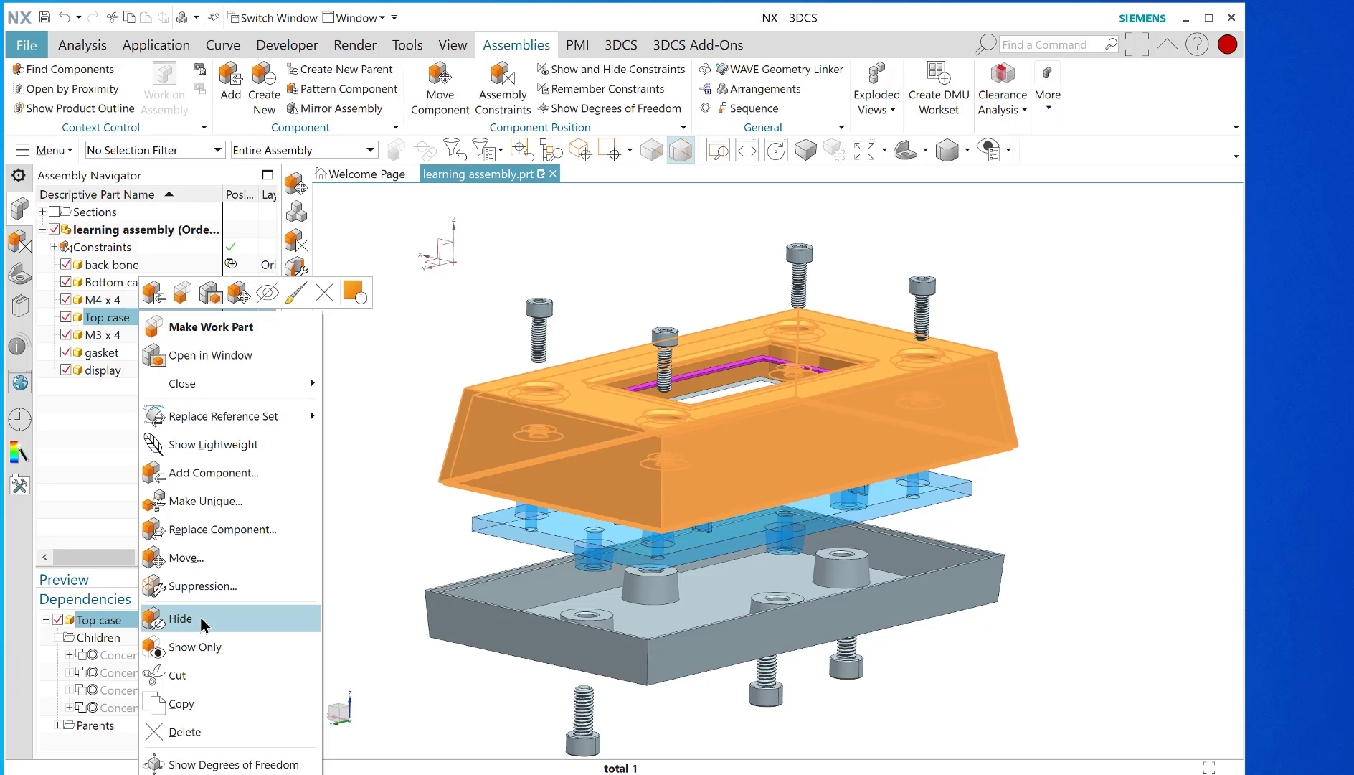
pyautogui.moveTo(198, 327)
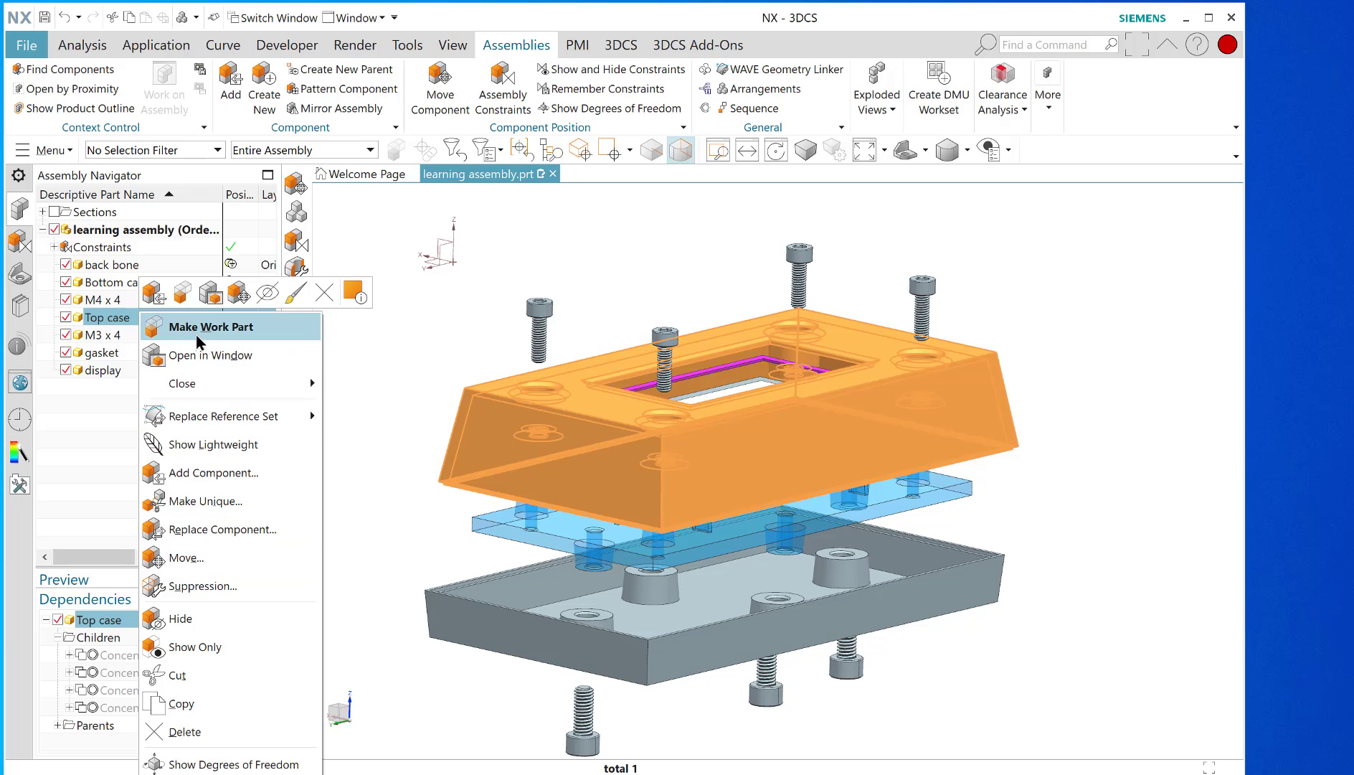
pyautogui.moveTo(180, 383)
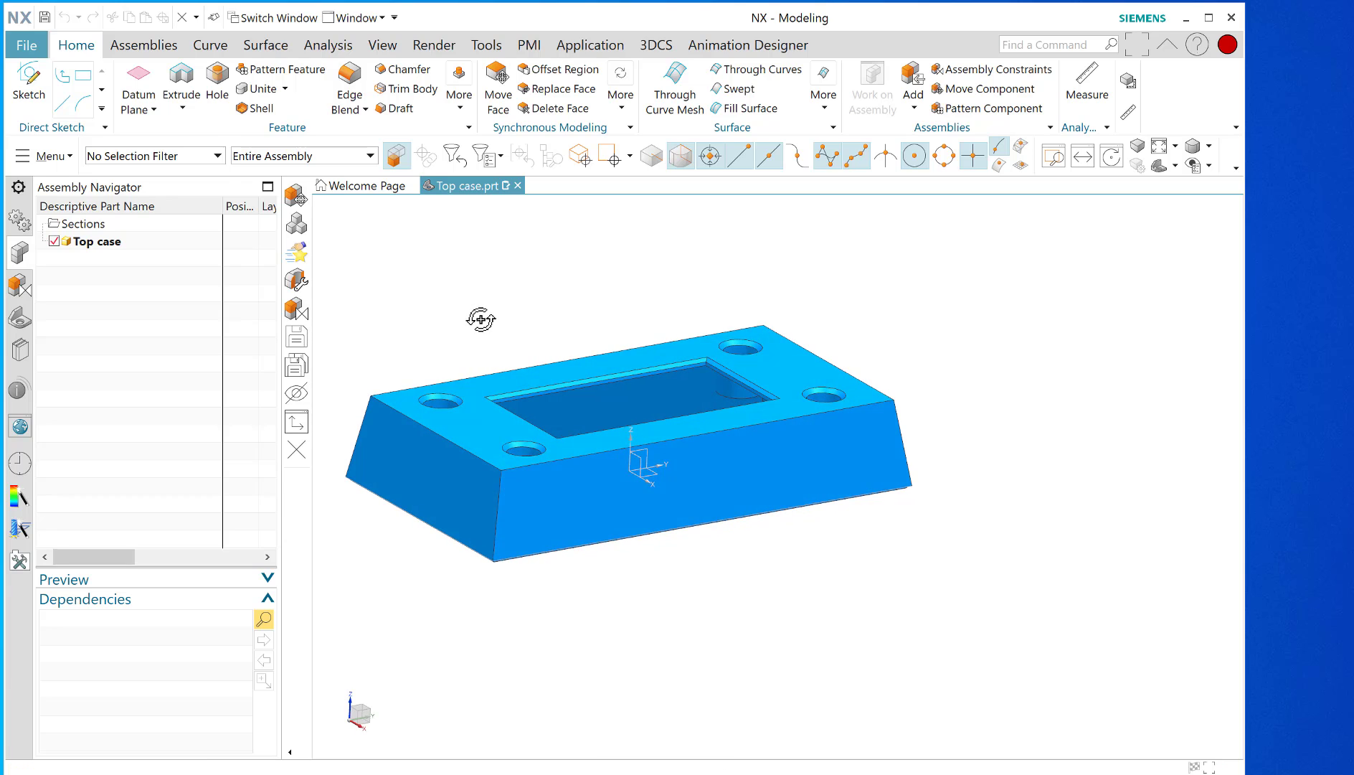
pyautogui.moveTo(528, 45)
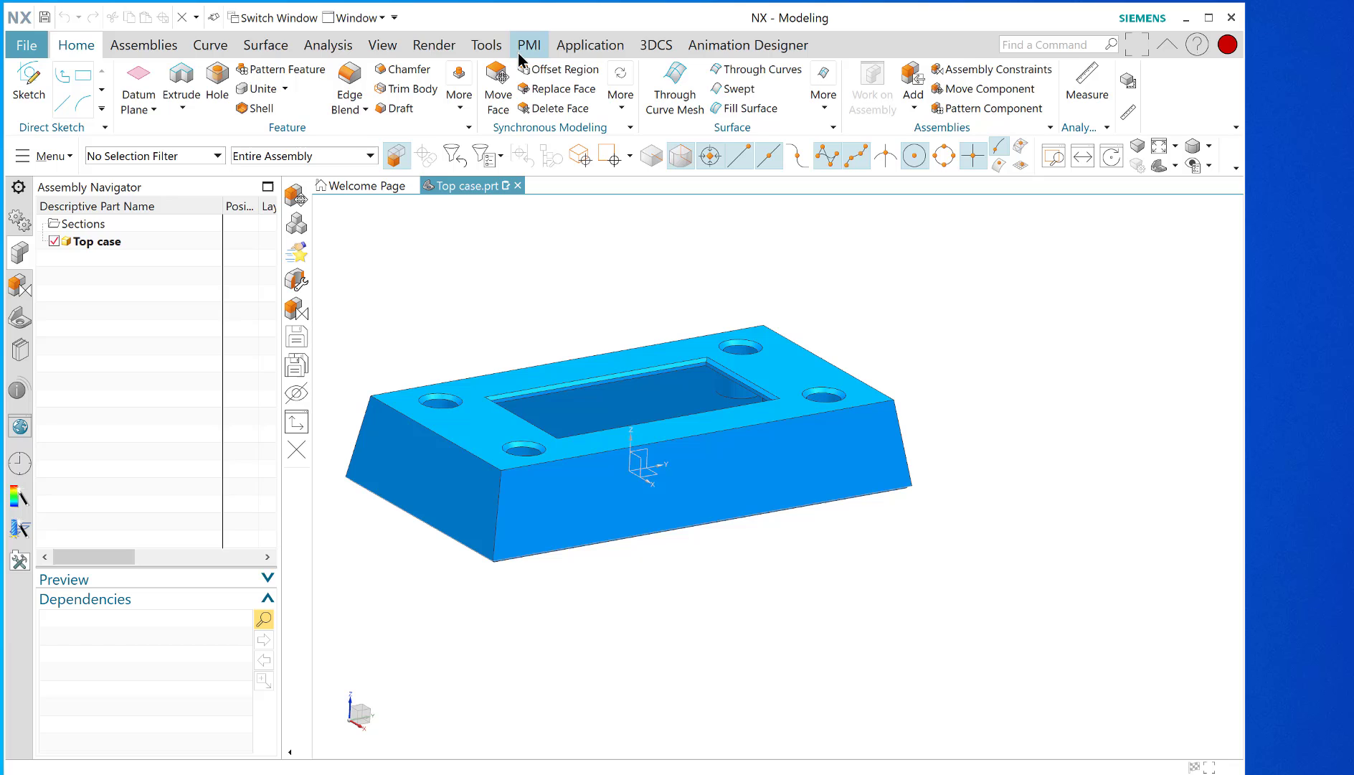
# Show the PMI annotation tools for the standalone top case part.
pyautogui.click(528, 44)
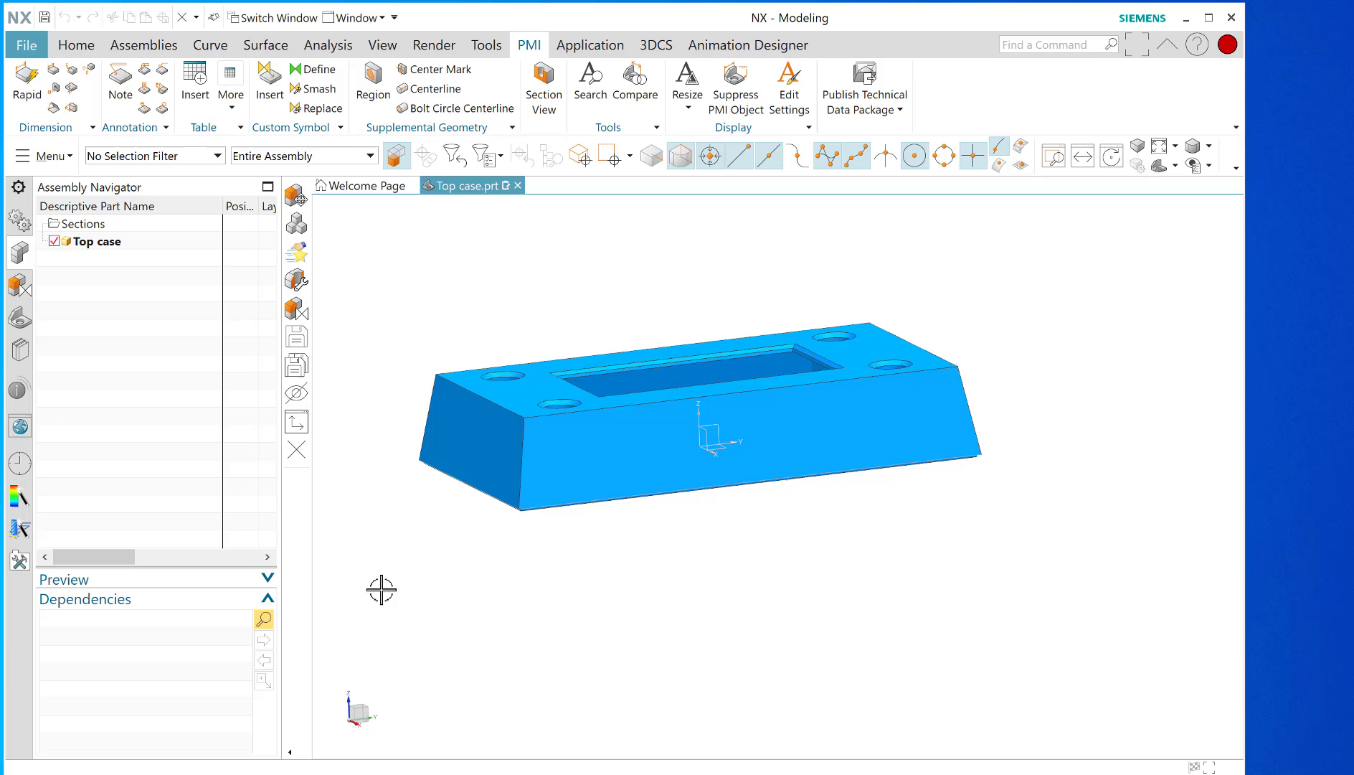
pyautogui.moveTo(460, 550)
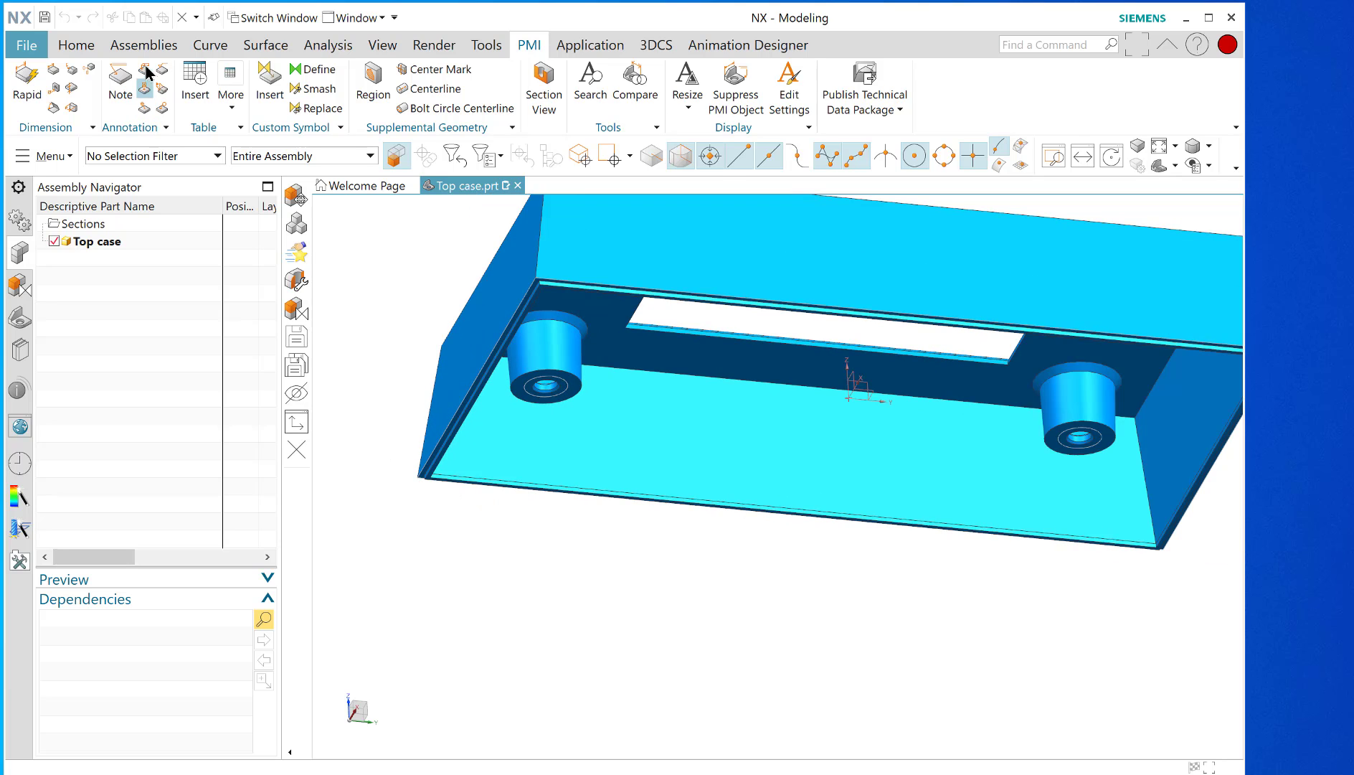
pyautogui.moveTo(149, 105)
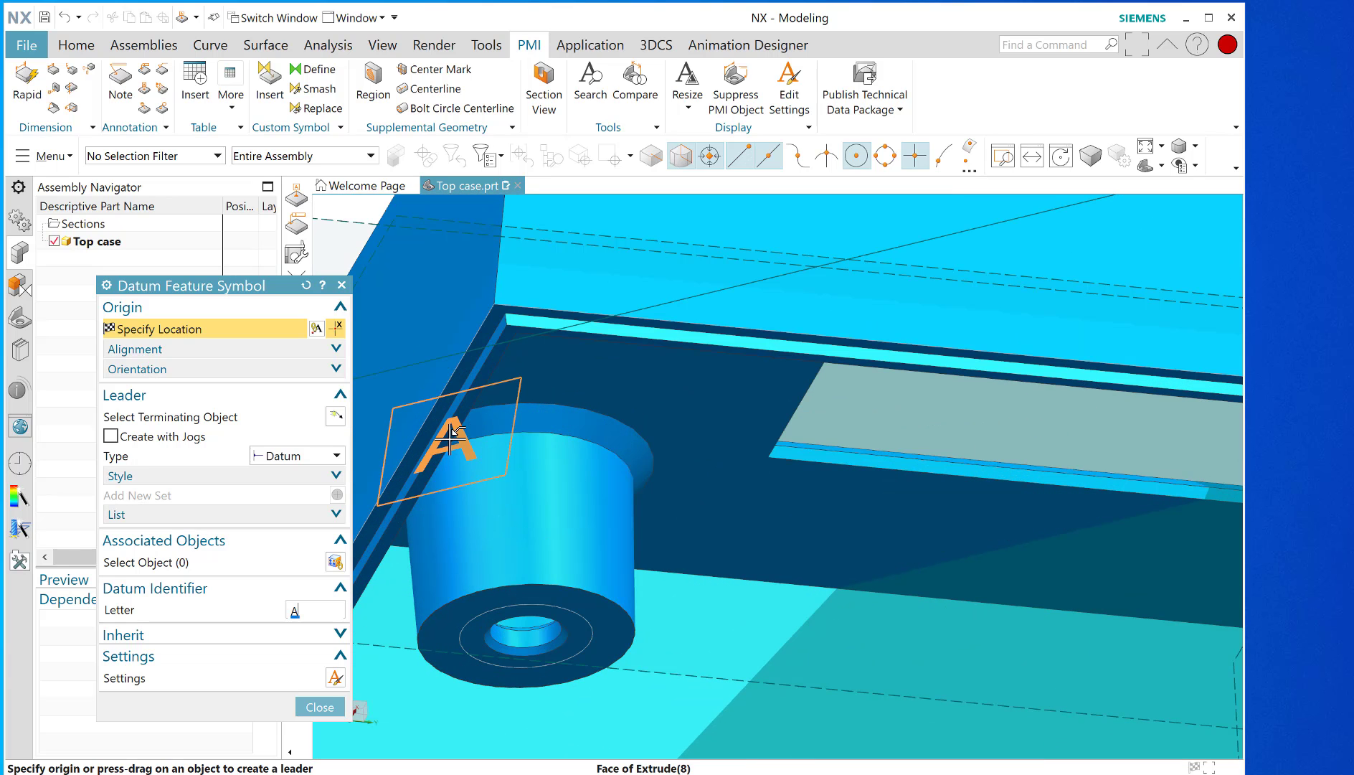
pyautogui.moveTo(456, 421)
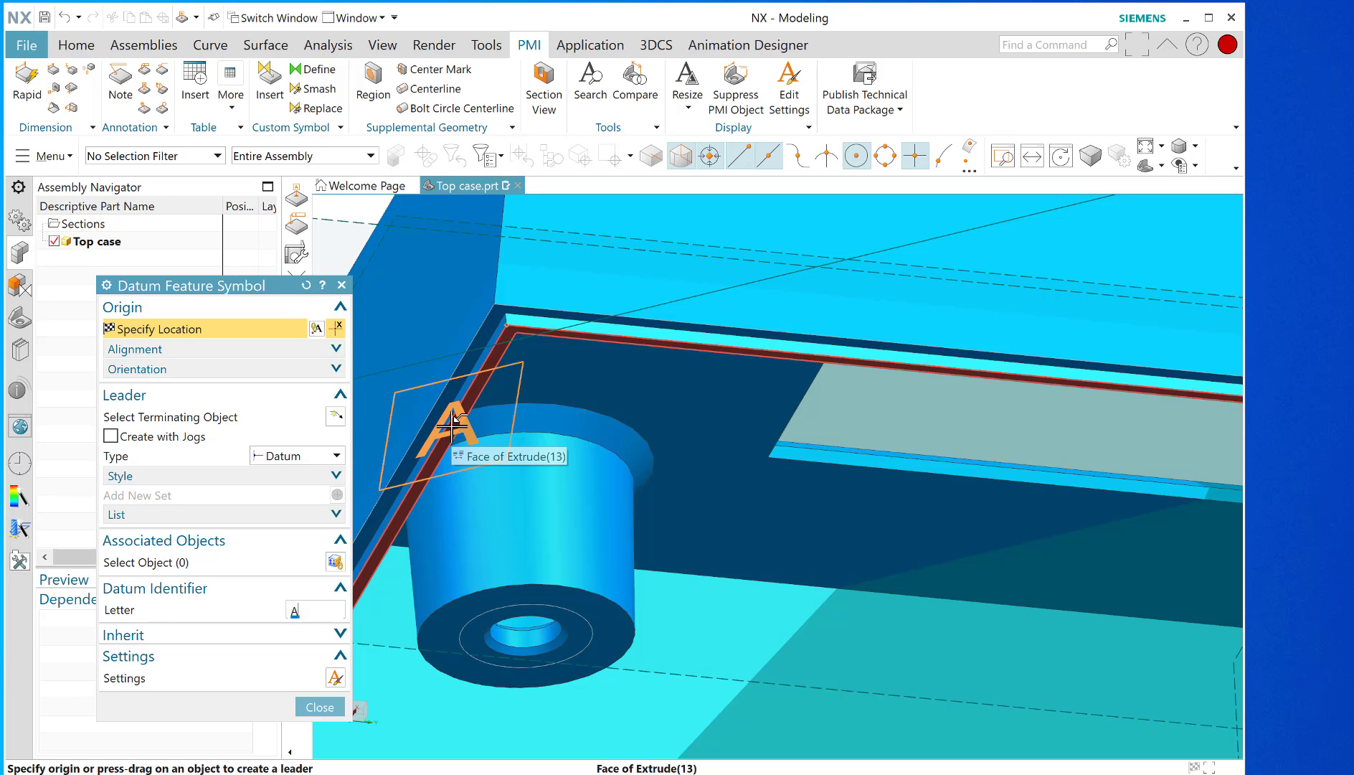
# Place datum feature symbol A with a leader on an underside face of the top case.
pyautogui.click(456, 423)
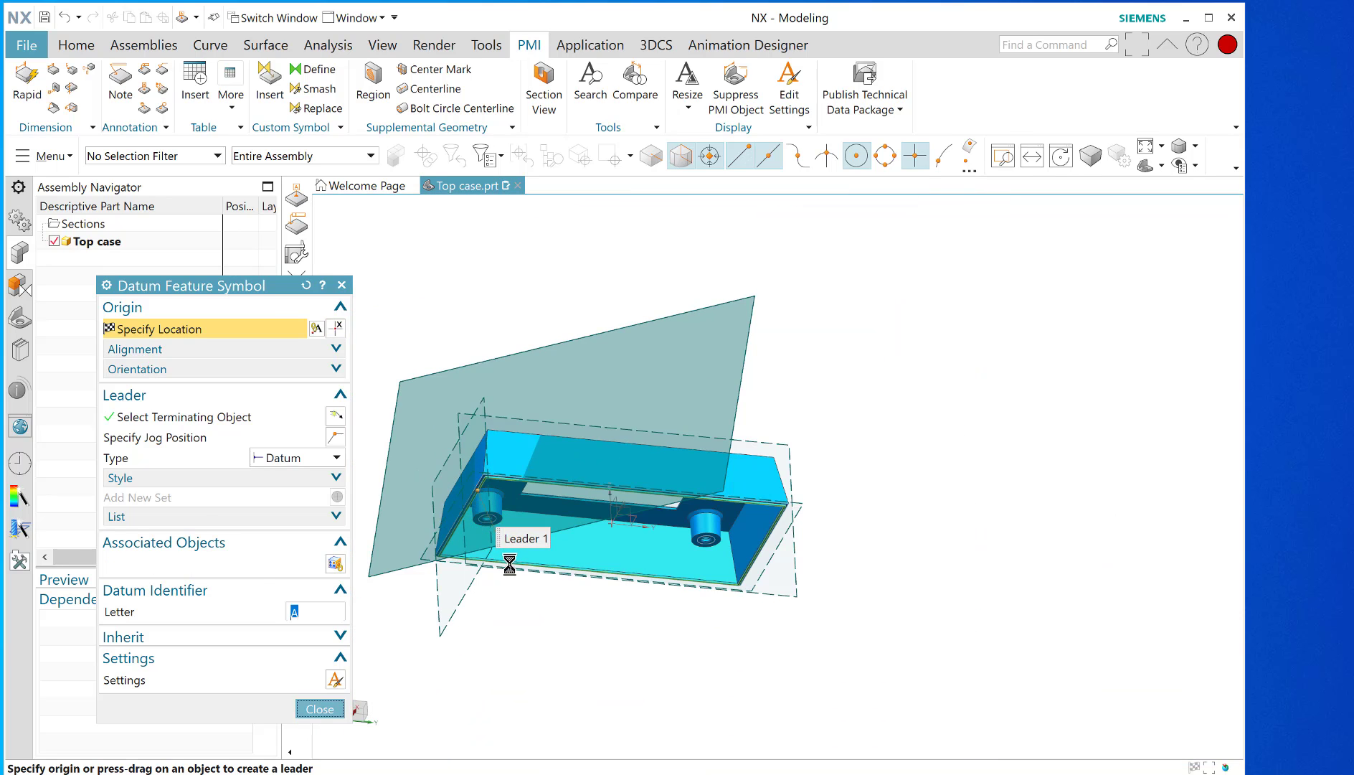
pyautogui.click(318, 709)
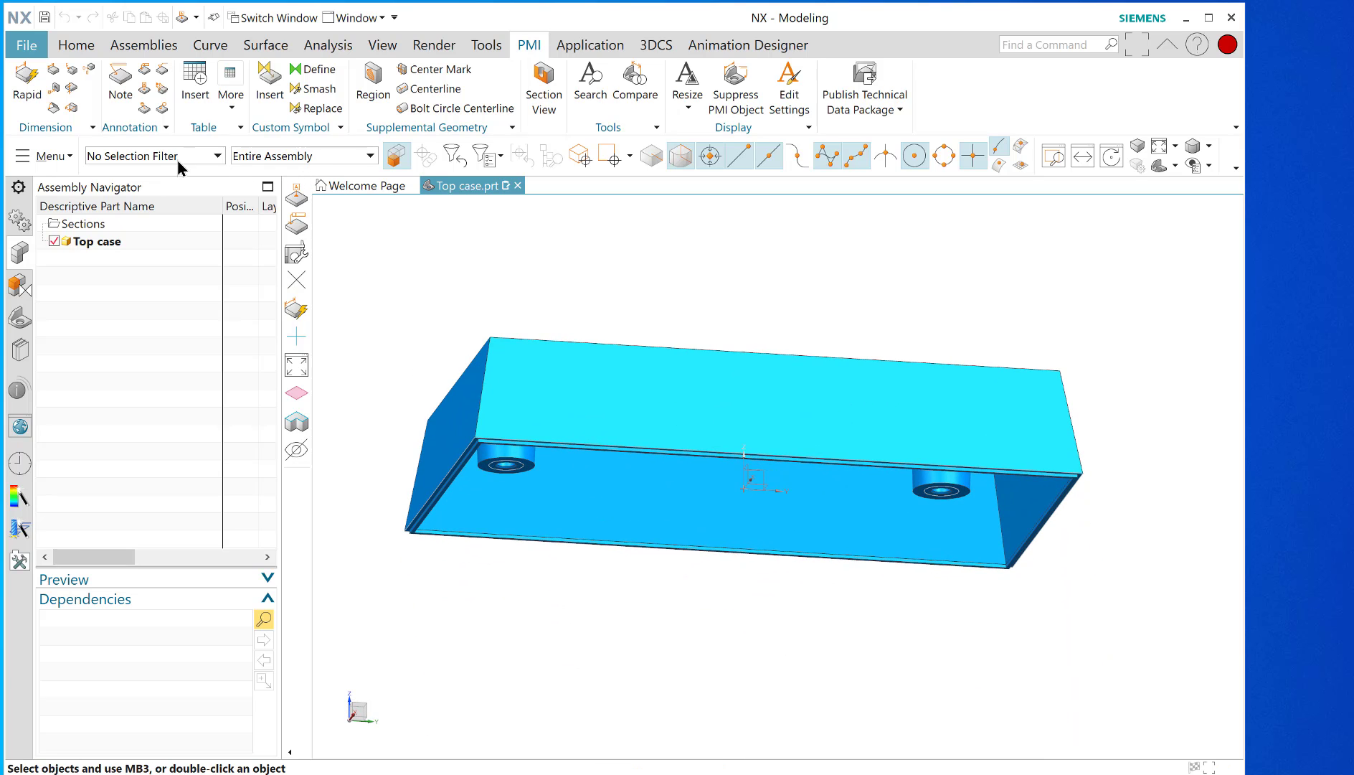
pyautogui.moveTo(147, 94)
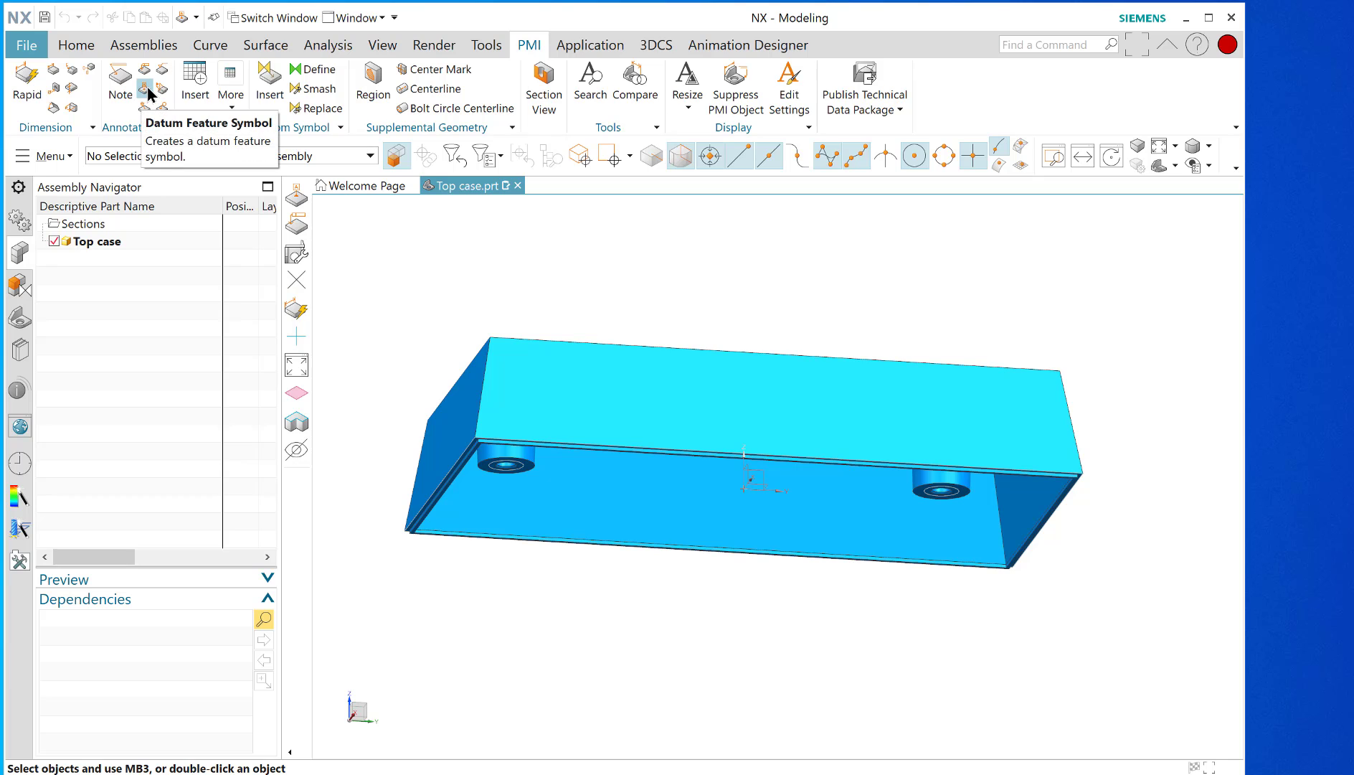
# Place datum feature symbol B on the top face of the top case beside a corner hole.
pyautogui.click(157, 73)
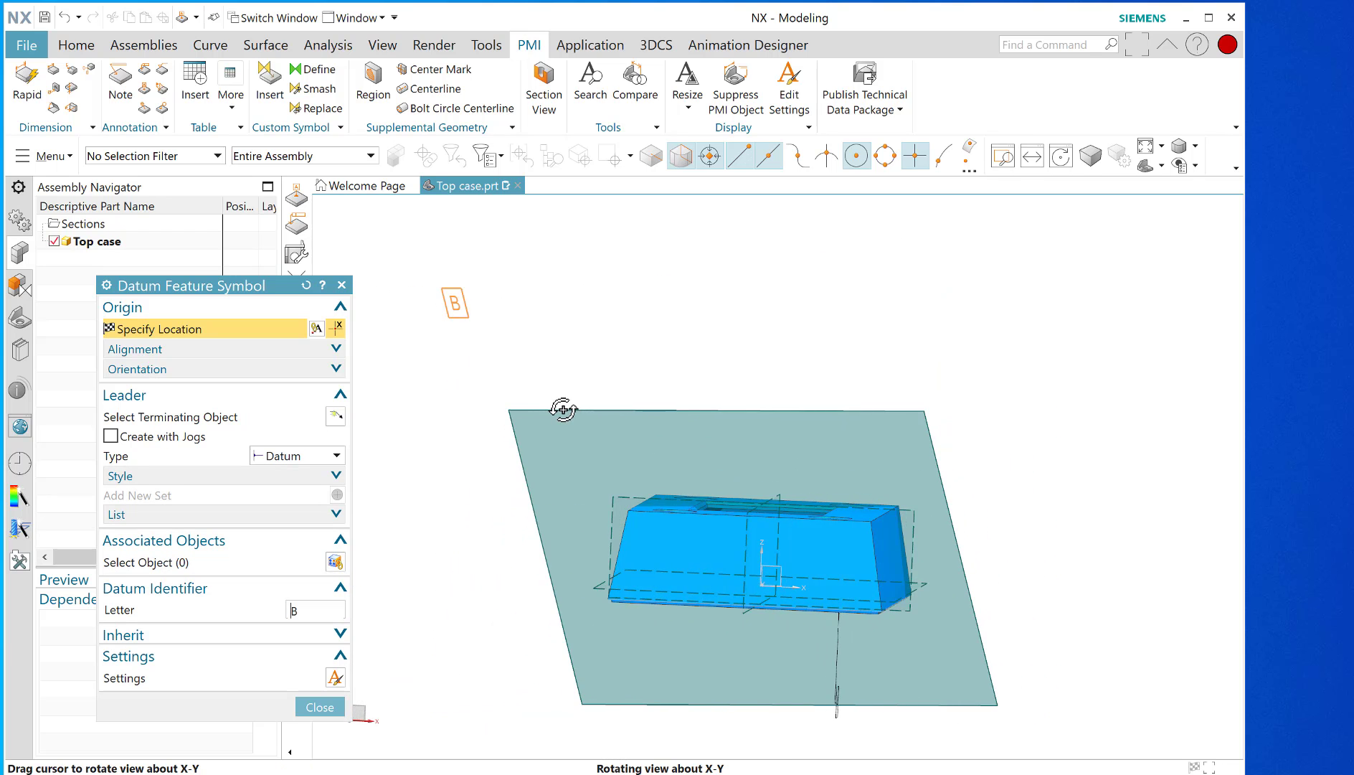
pyautogui.moveTo(564, 407); pyautogui.dragTo(481, 445)
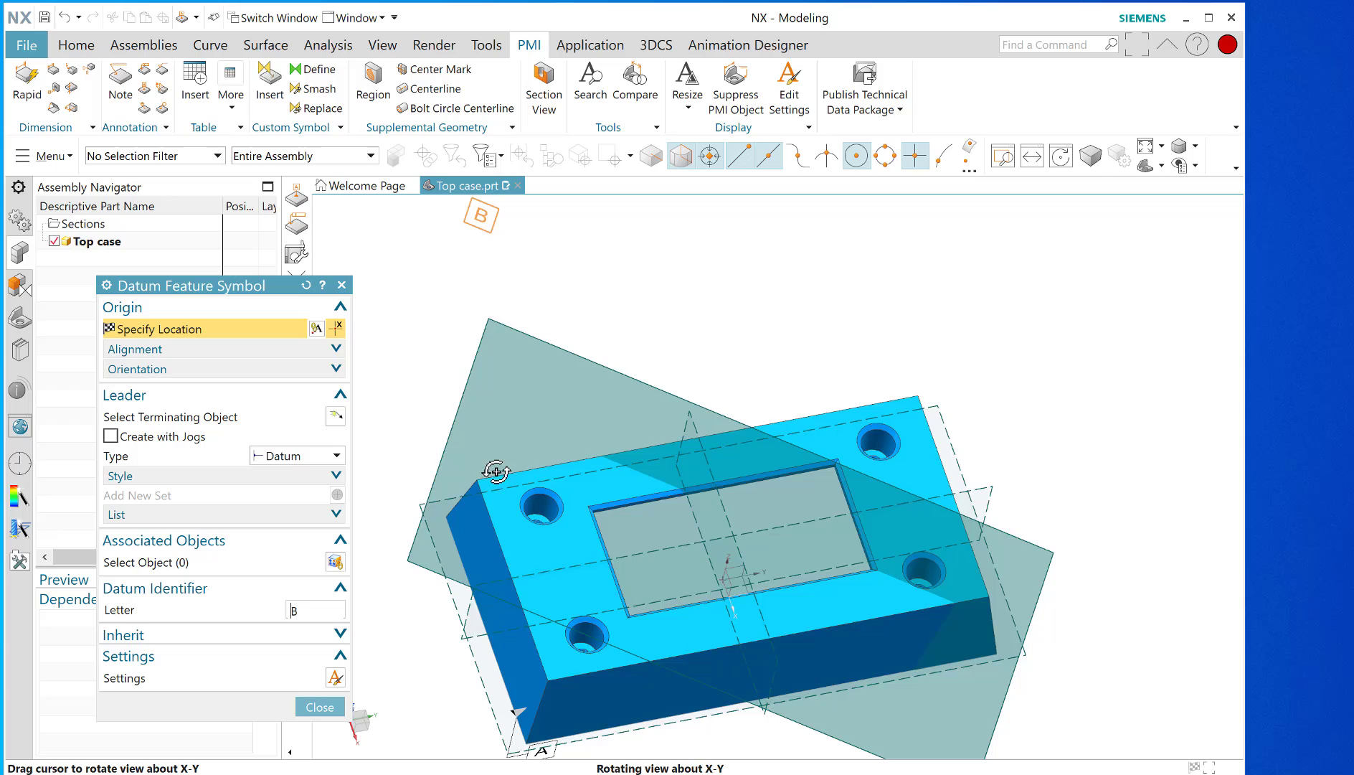
pyautogui.moveTo(497, 472); pyautogui.dragTo(473, 409)
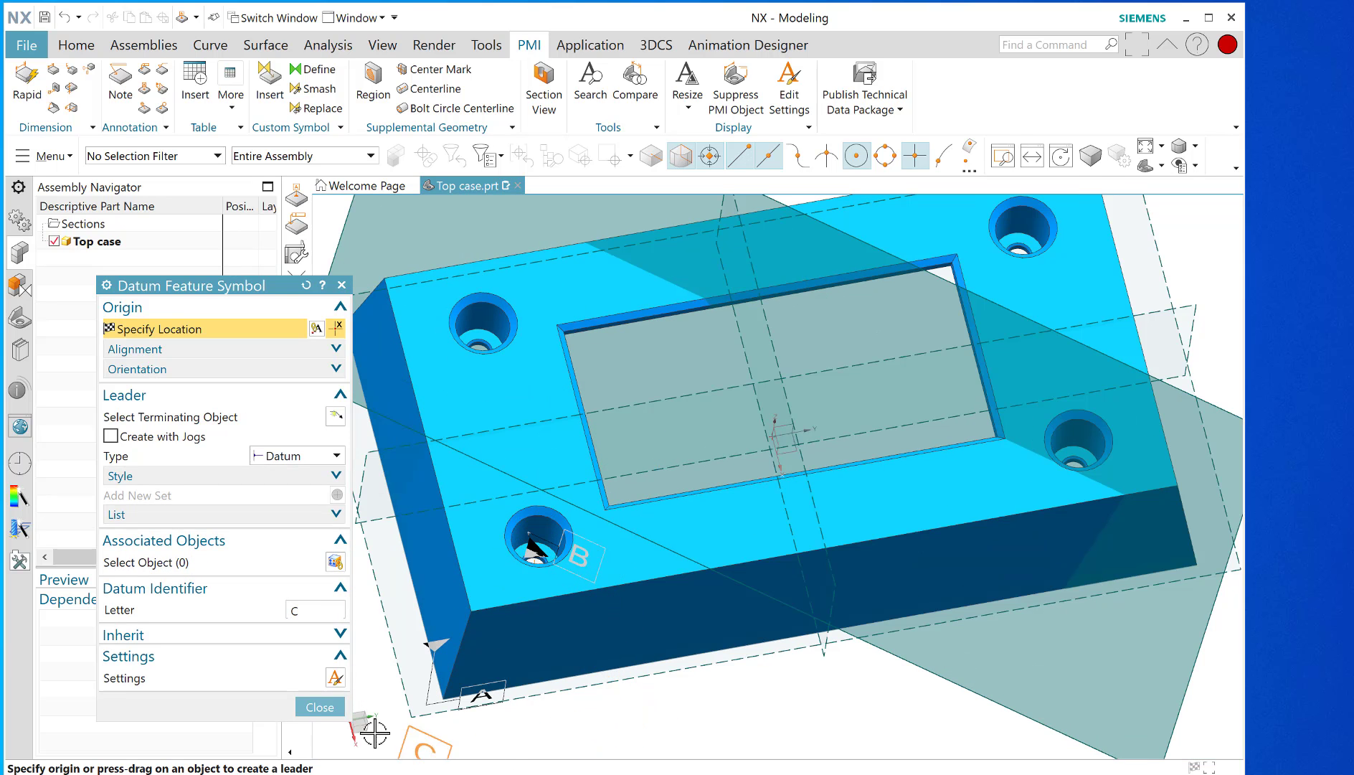
pyautogui.click(318, 706)
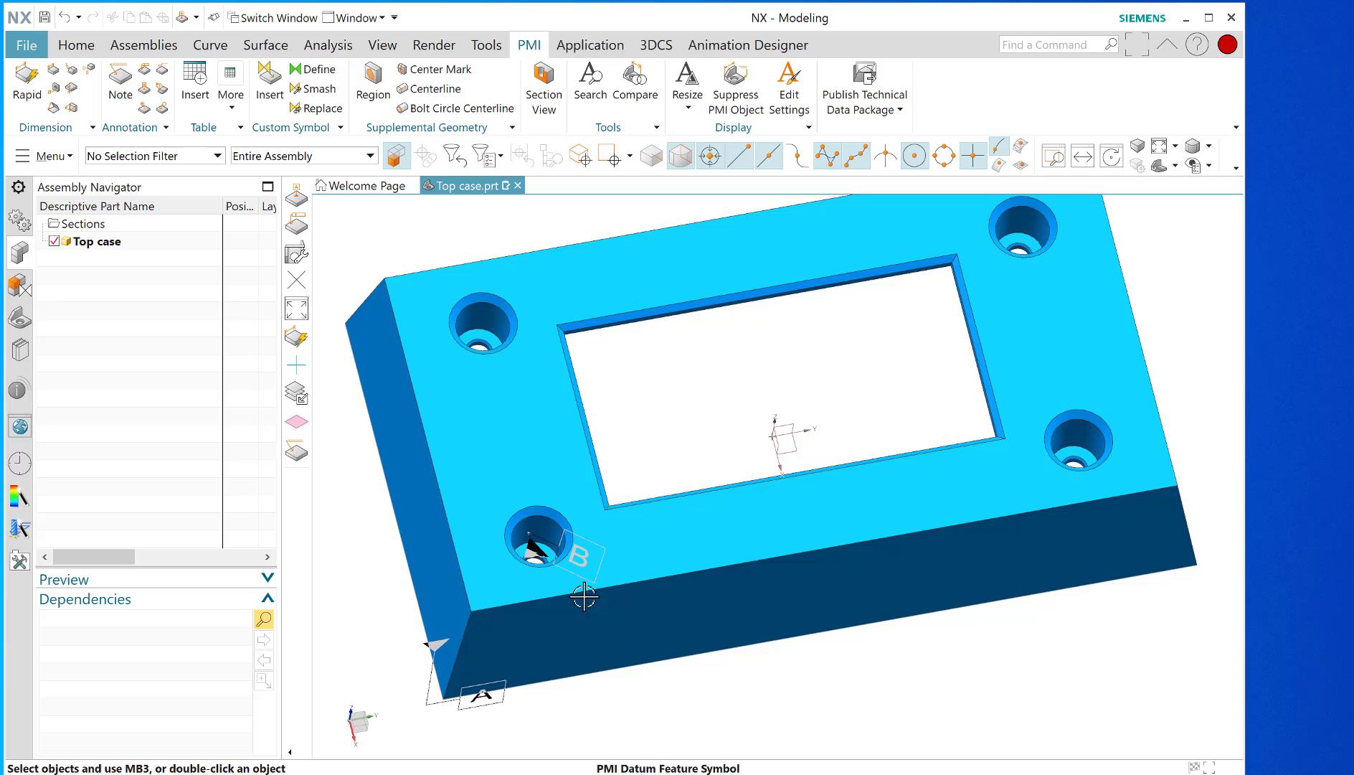
pyautogui.click(578, 552)
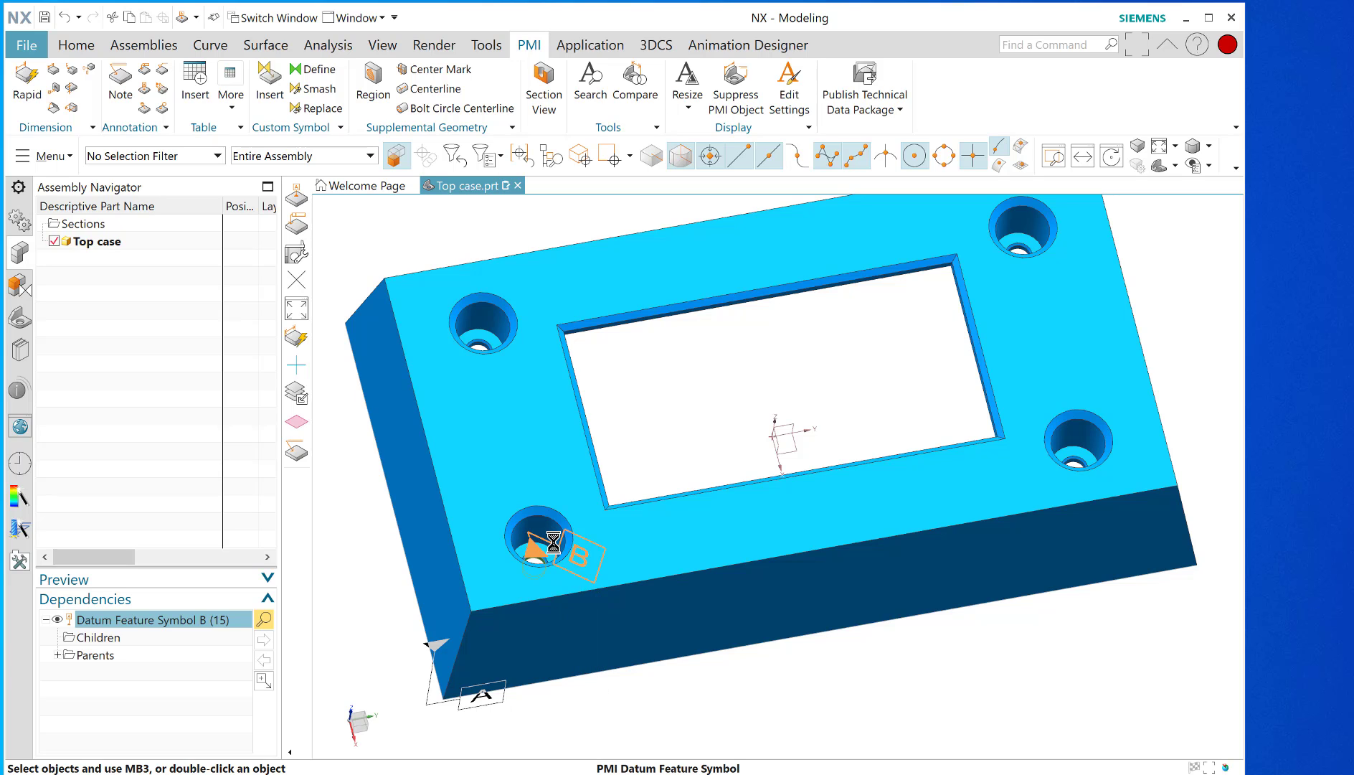
pyautogui.doubleClick(556, 552)
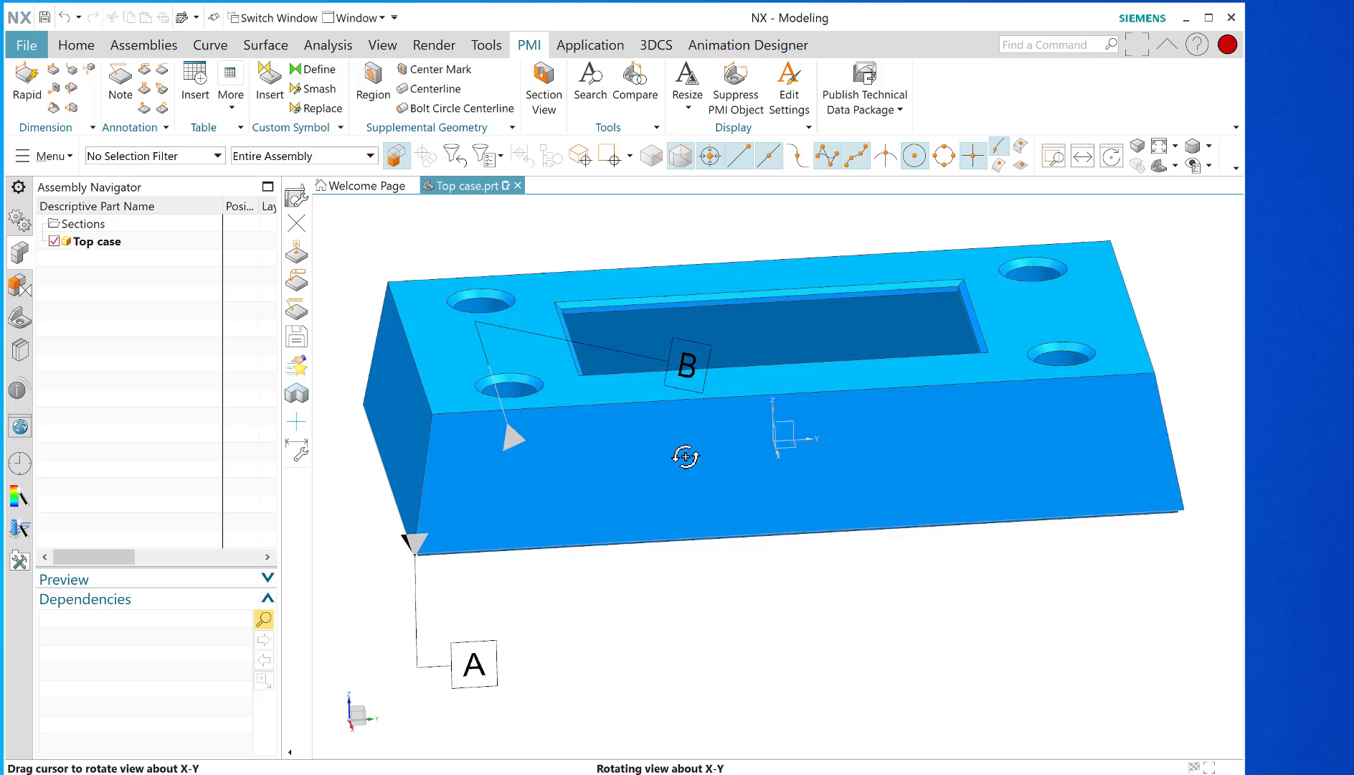
pyautogui.moveTo(685, 456); pyautogui.dragTo(666, 377)
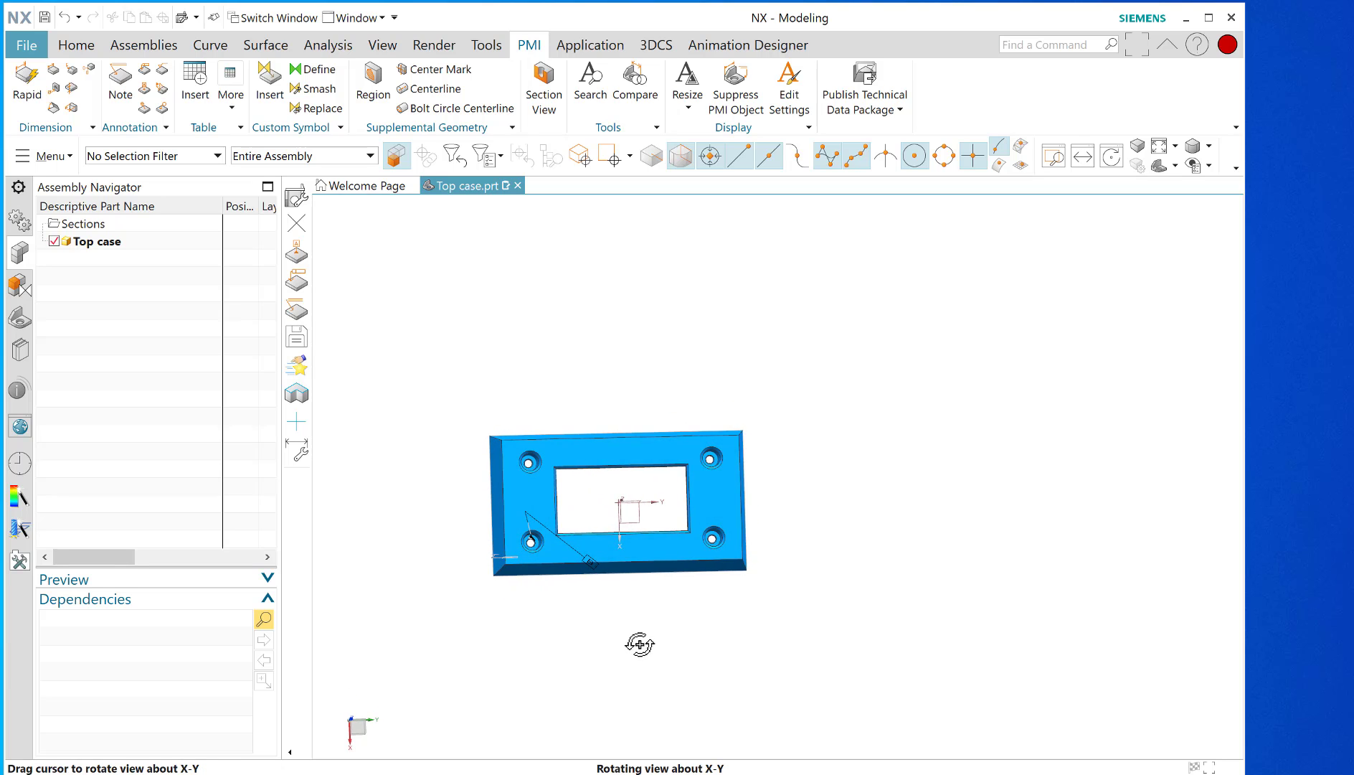
pyautogui.moveTo(625, 509)
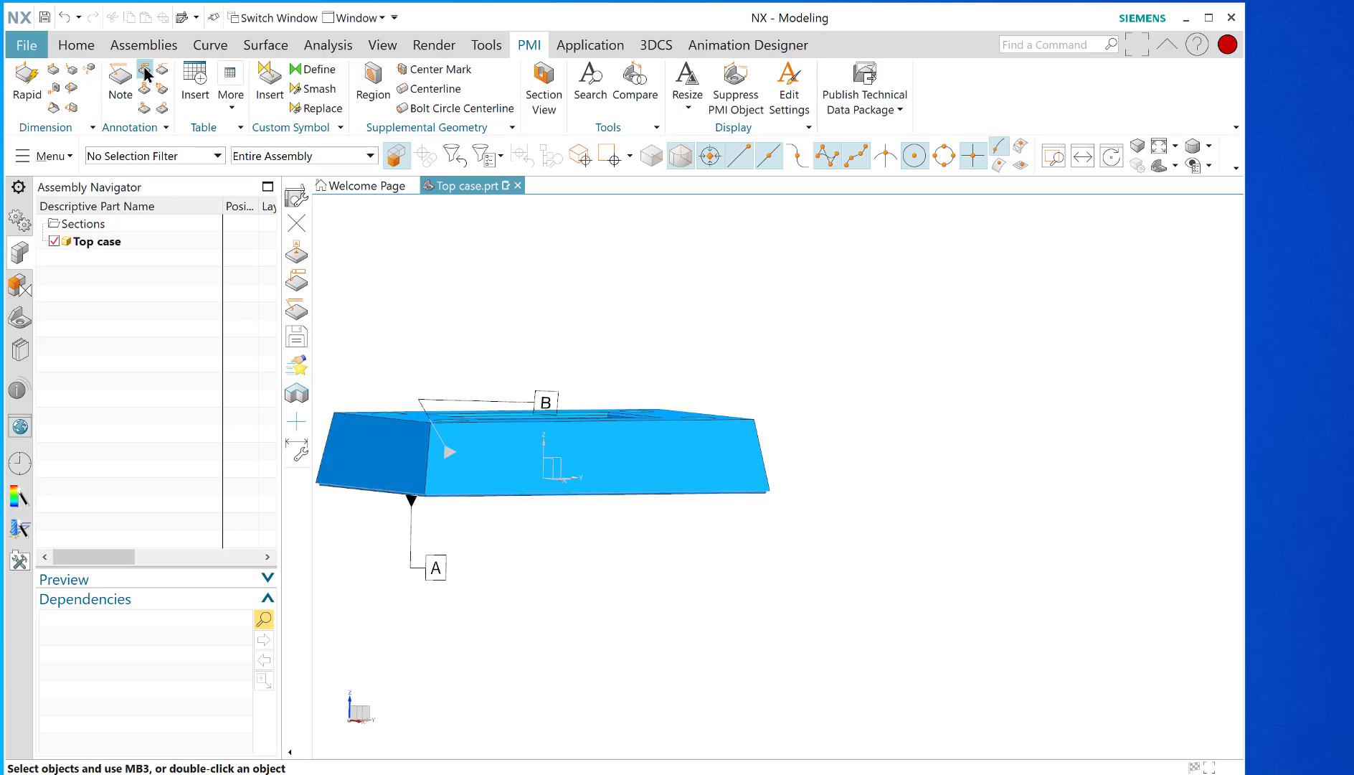
pyautogui.moveTo(214, 234)
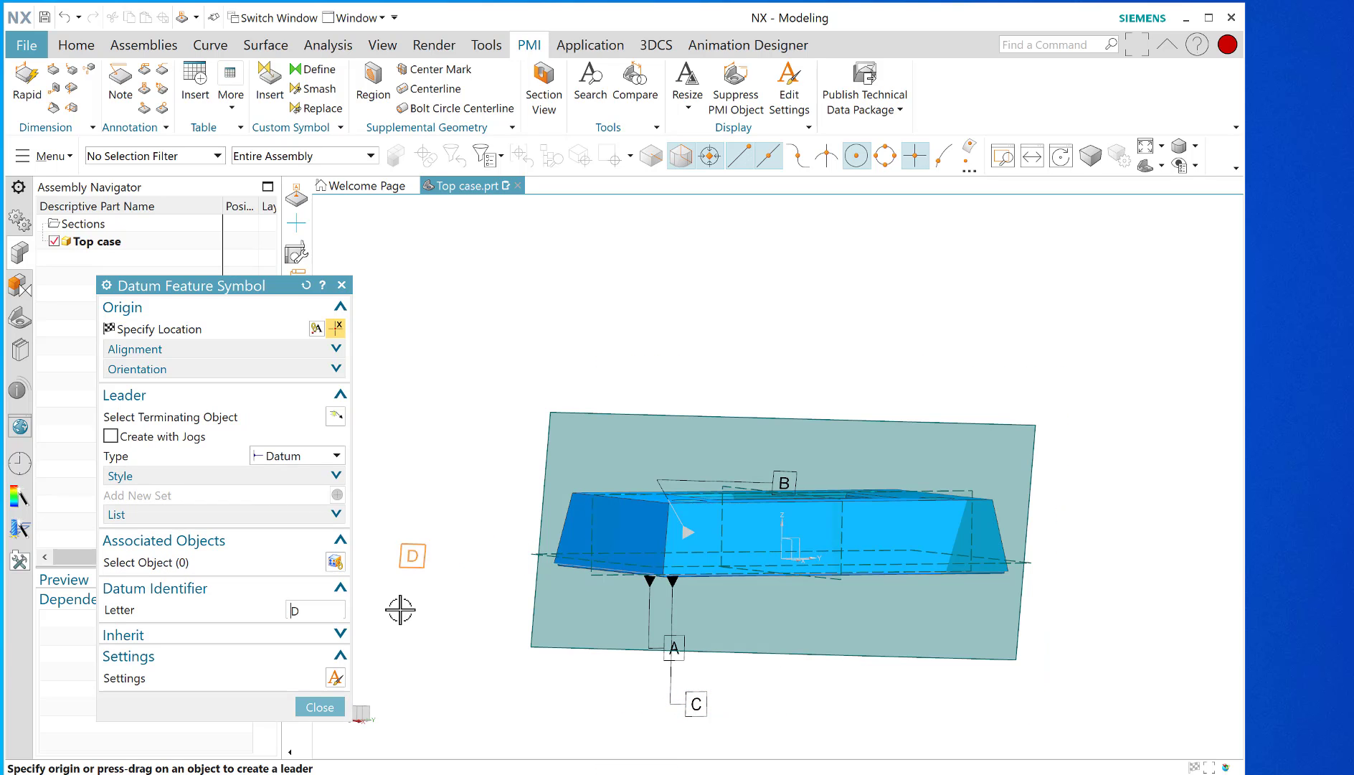
# Finish datum feature symbol C on the bottom face and view all three datums A, B, C.
pyautogui.click(318, 705)
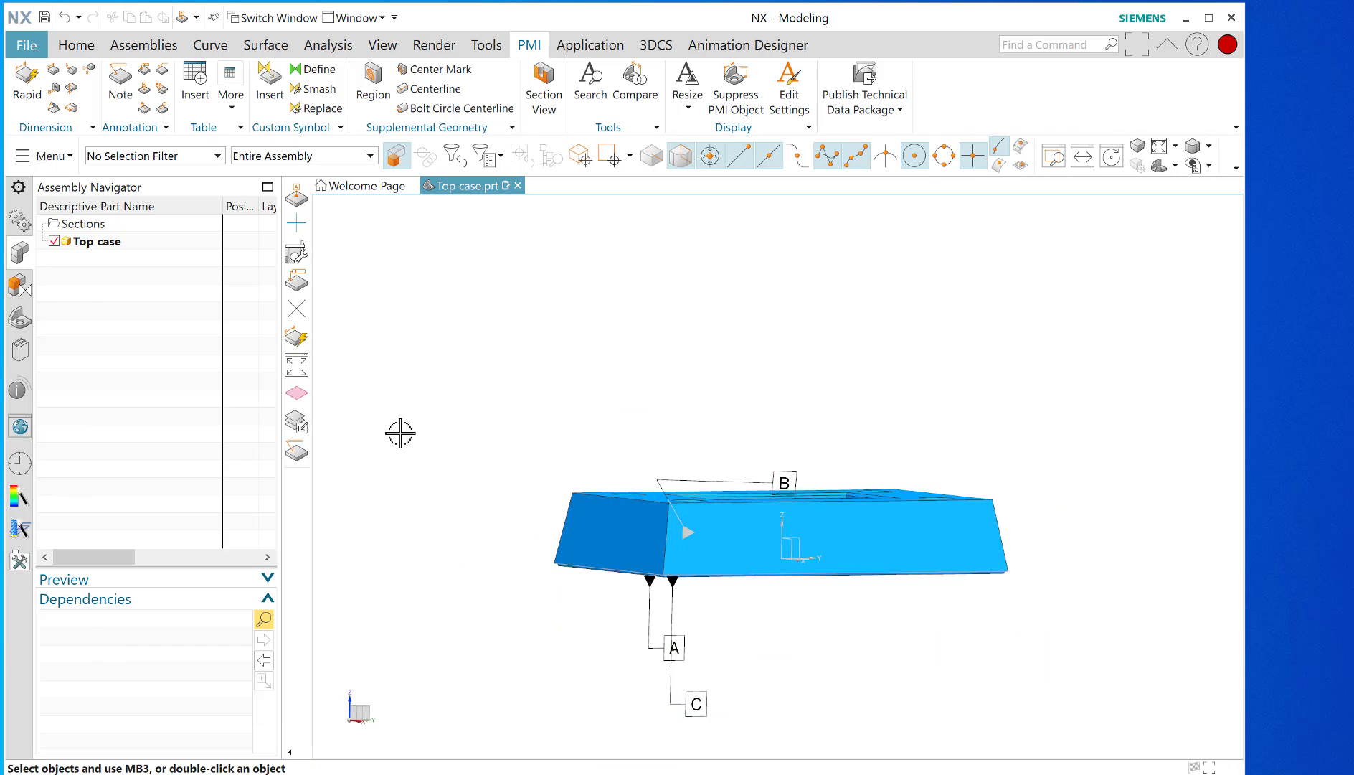
pyautogui.moveTo(401, 433); pyautogui.dragTo(472, 393)
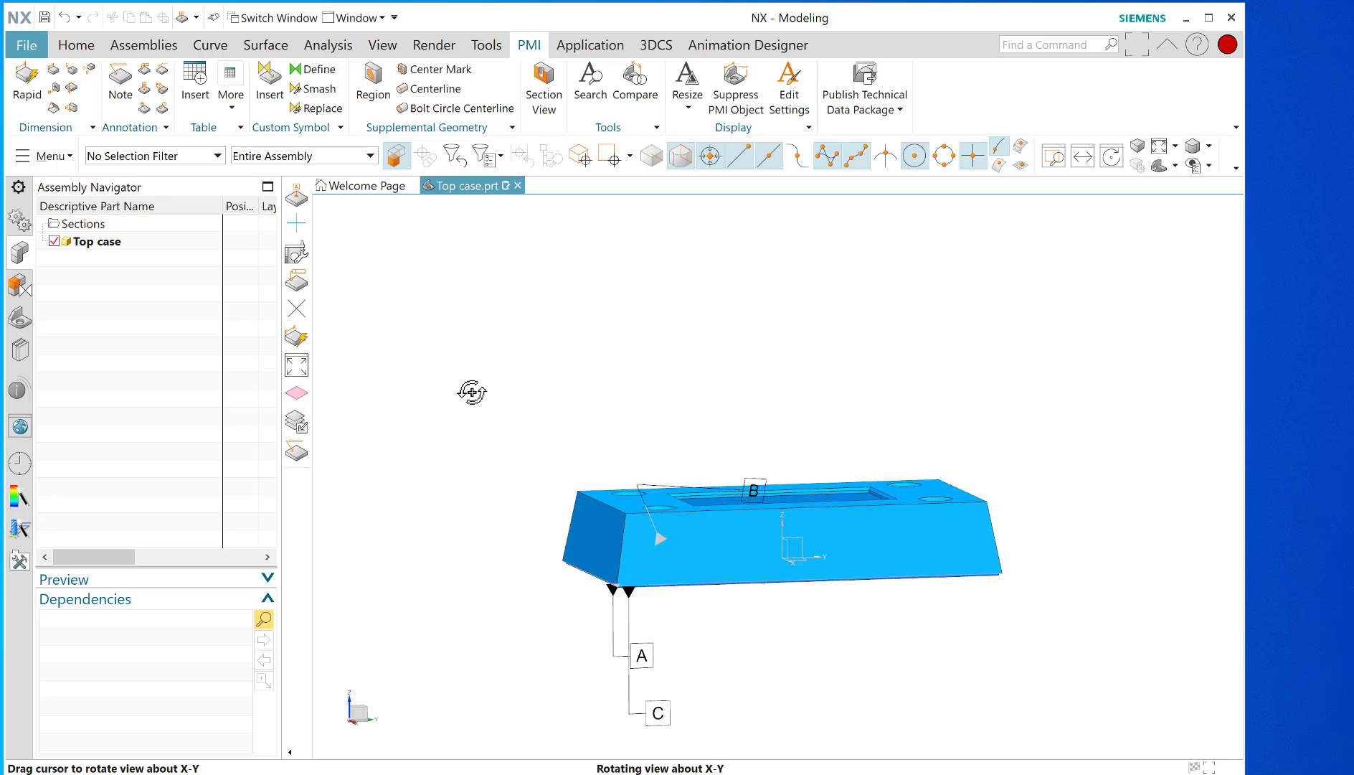
pyautogui.moveTo(778, 535); pyautogui.dragTo(786, 518)
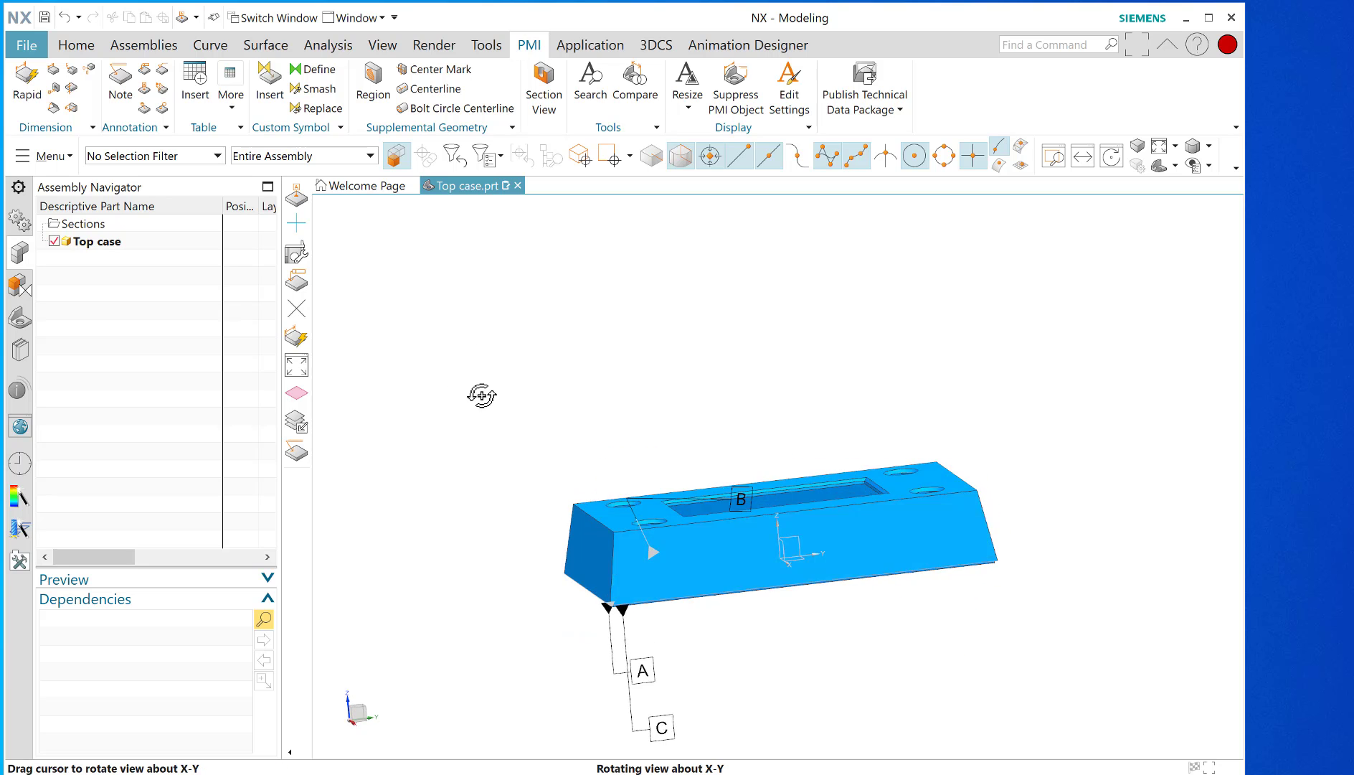